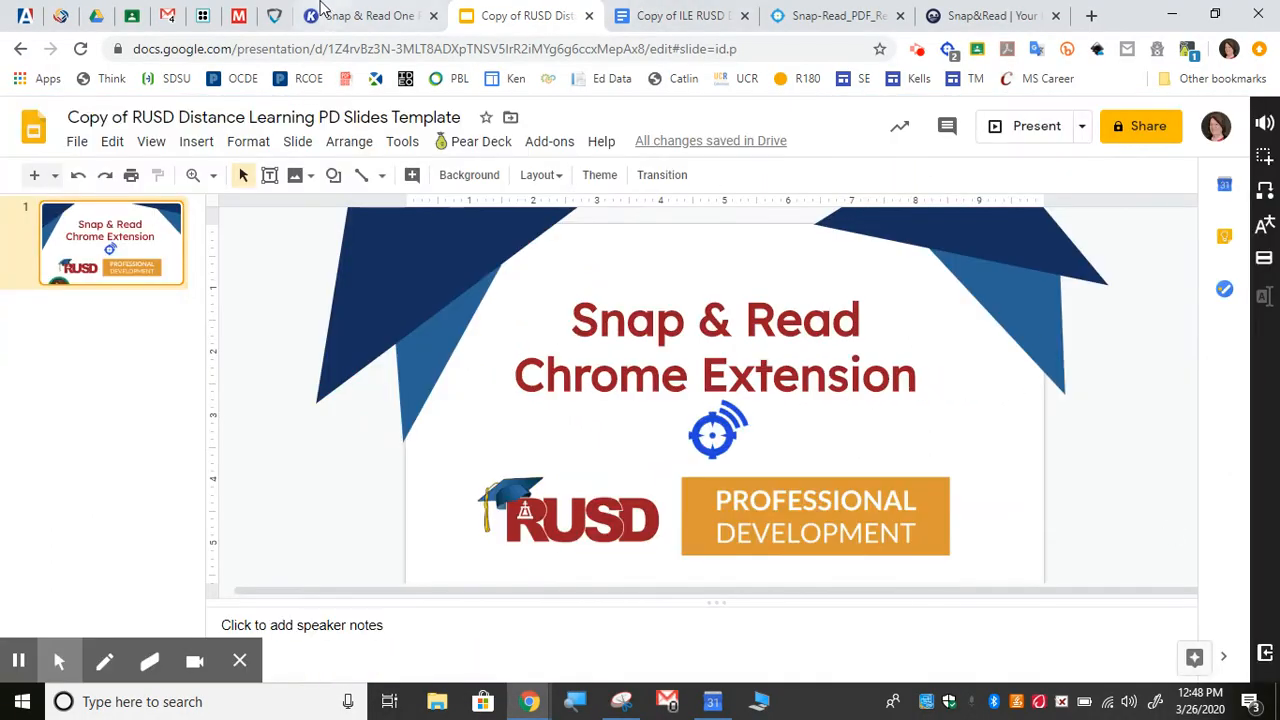
Switch to the Kami tab showing the Snap&Read Chrome Extension for Teachers one-pager PDF.
left_click(364, 16)
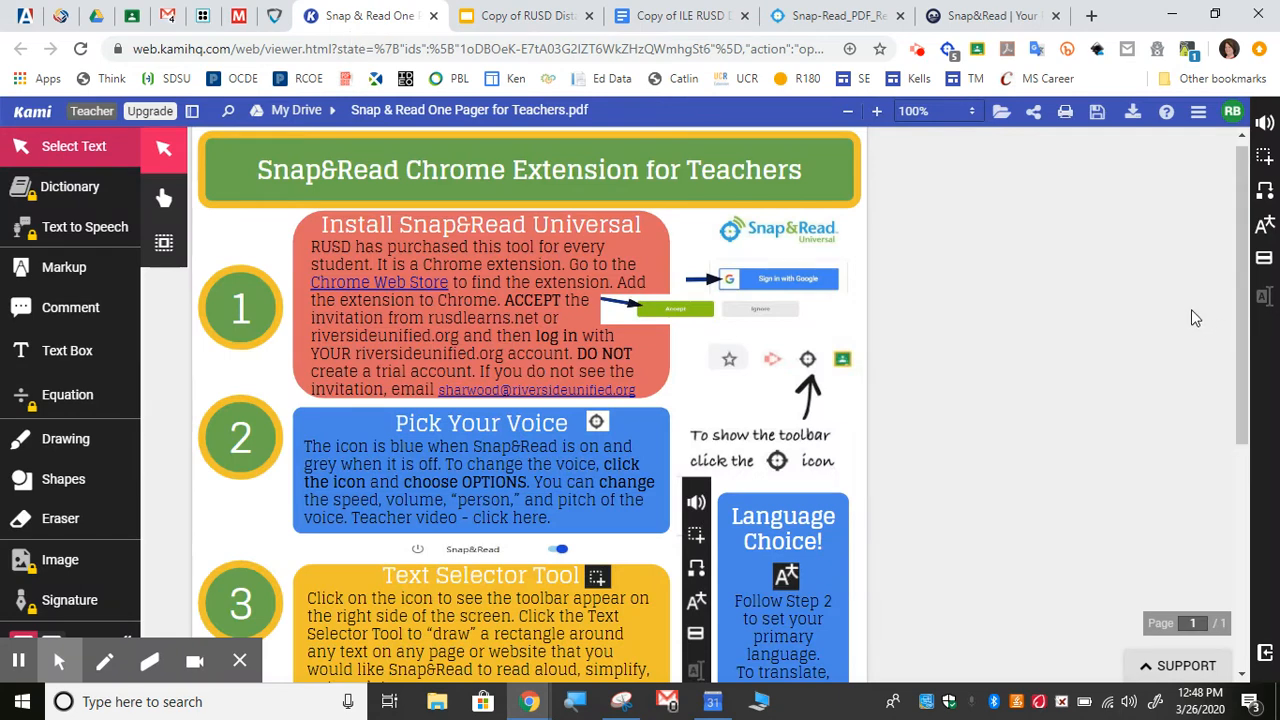
mouse_move(1172, 330)
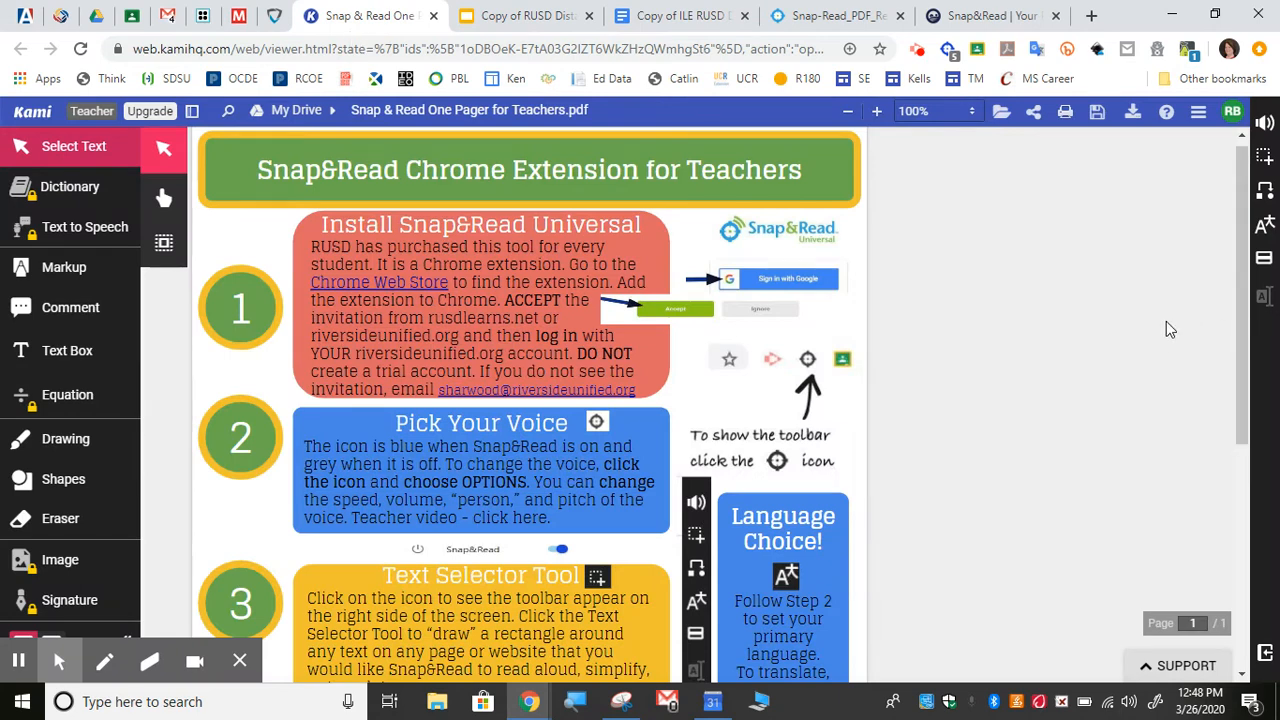
mouse_move(1156, 330)
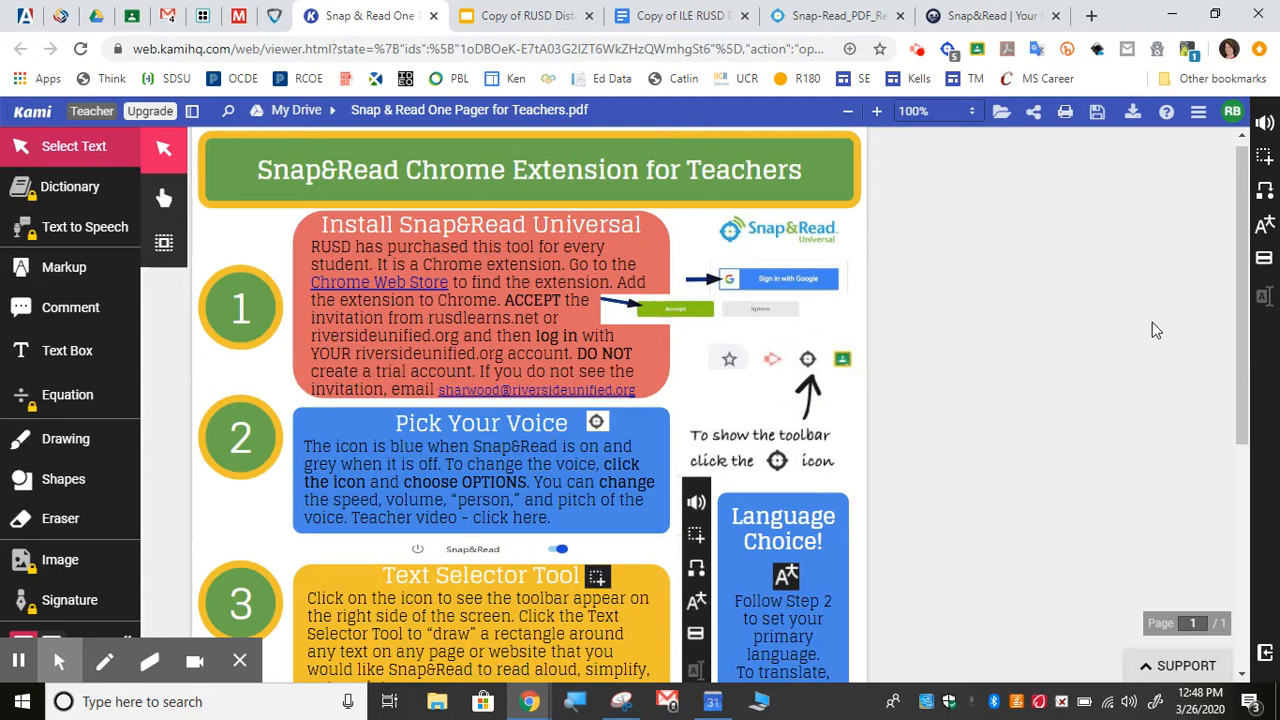
mouse_move(952, 216)
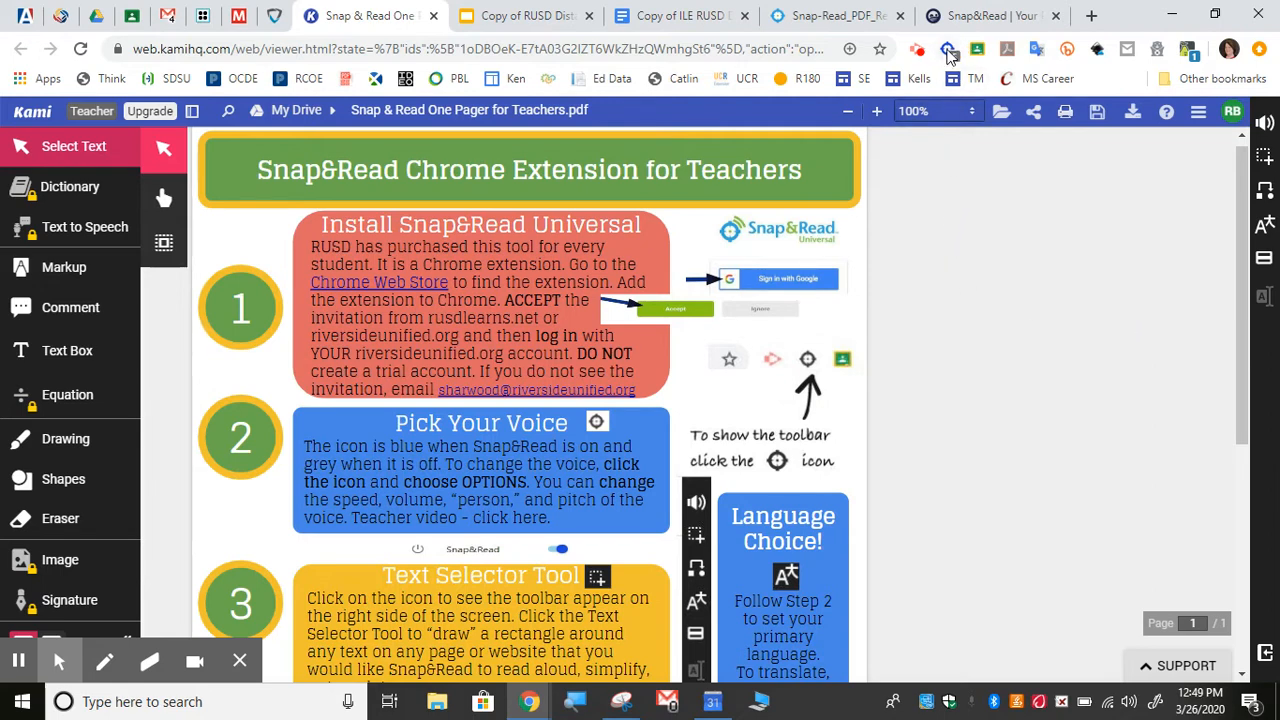
mouse_move(946, 50)
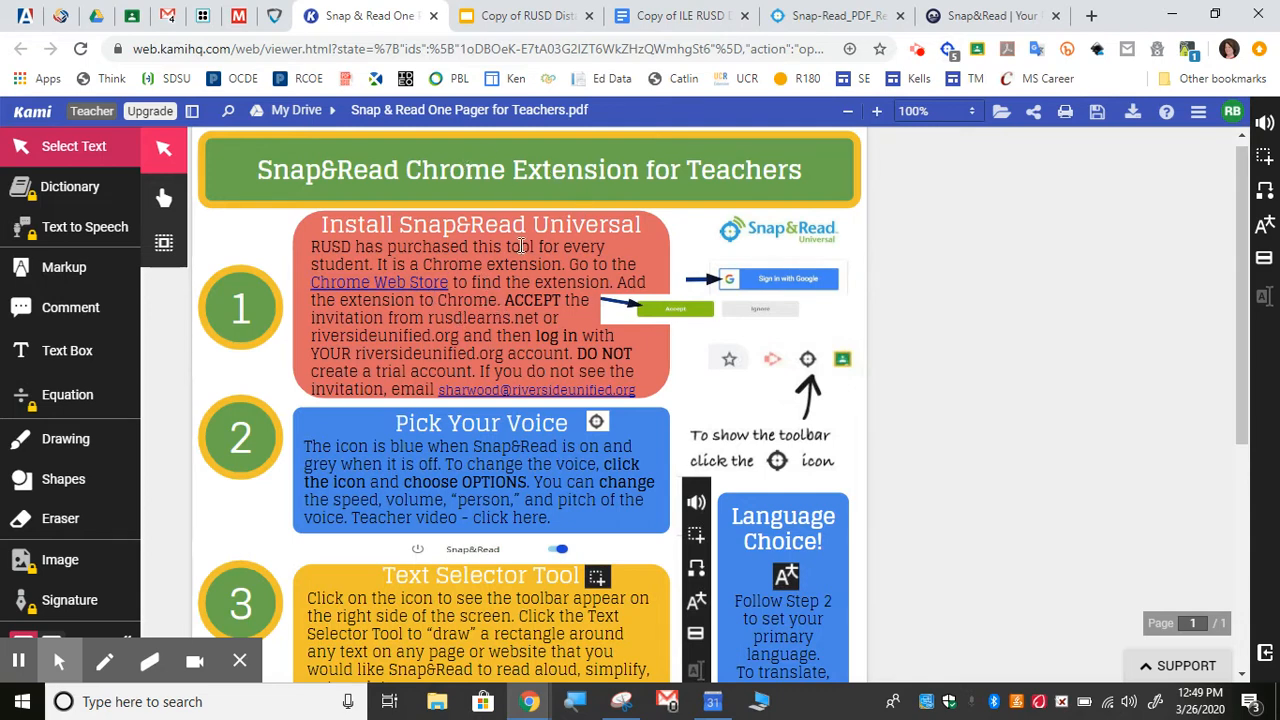
mouse_move(742, 304)
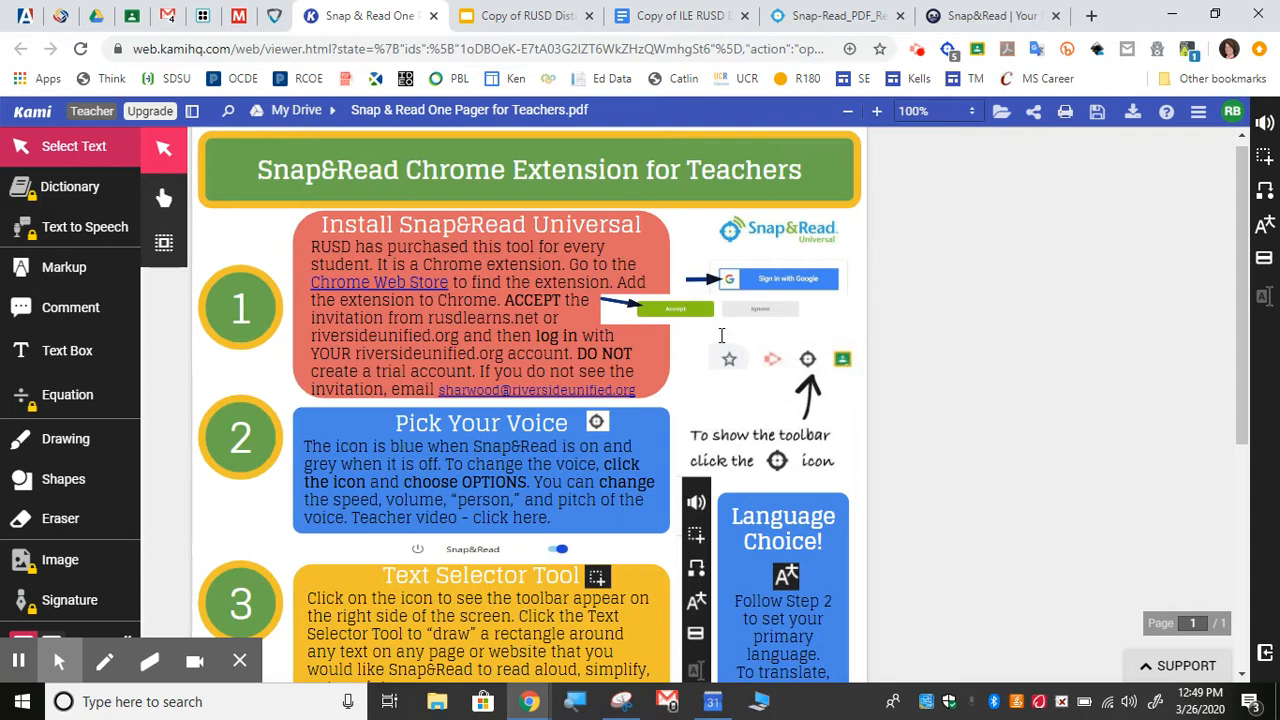
mouse_move(960, 370)
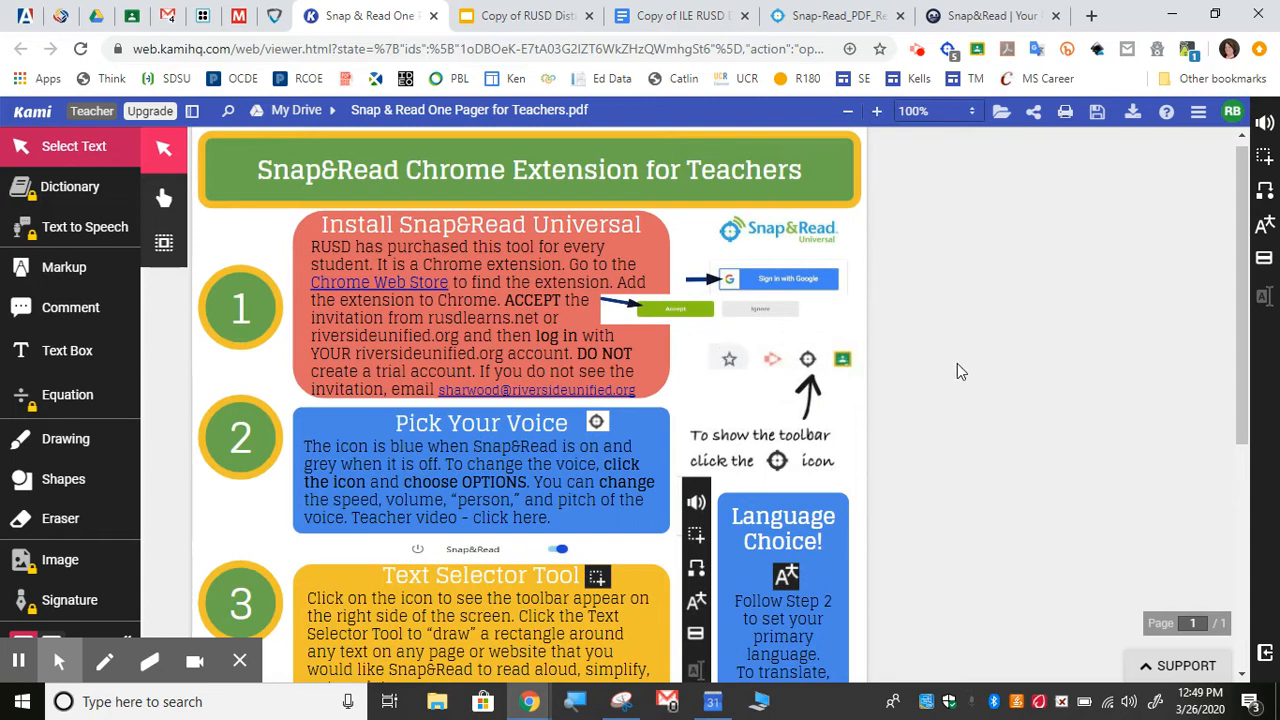
mouse_move(972, 346)
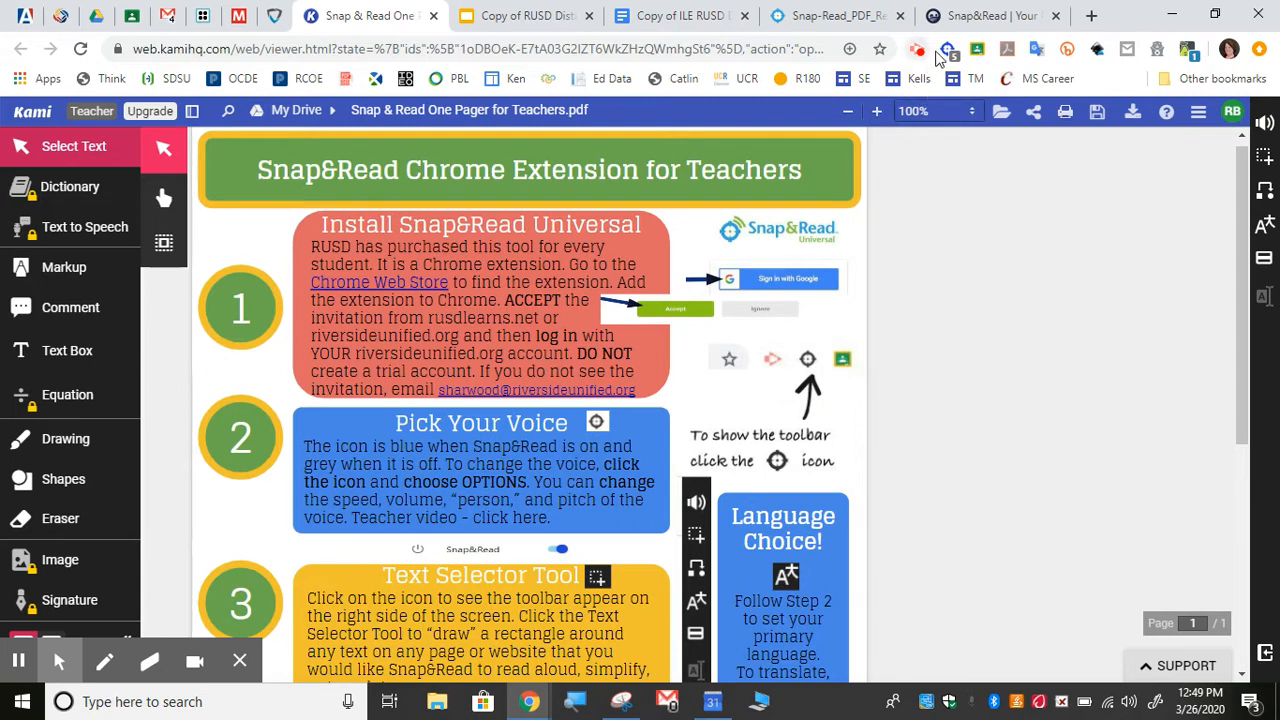
Bring up the Snap&Read Universal extension menu from the Chrome toolbar icon.
left_click(946, 48)
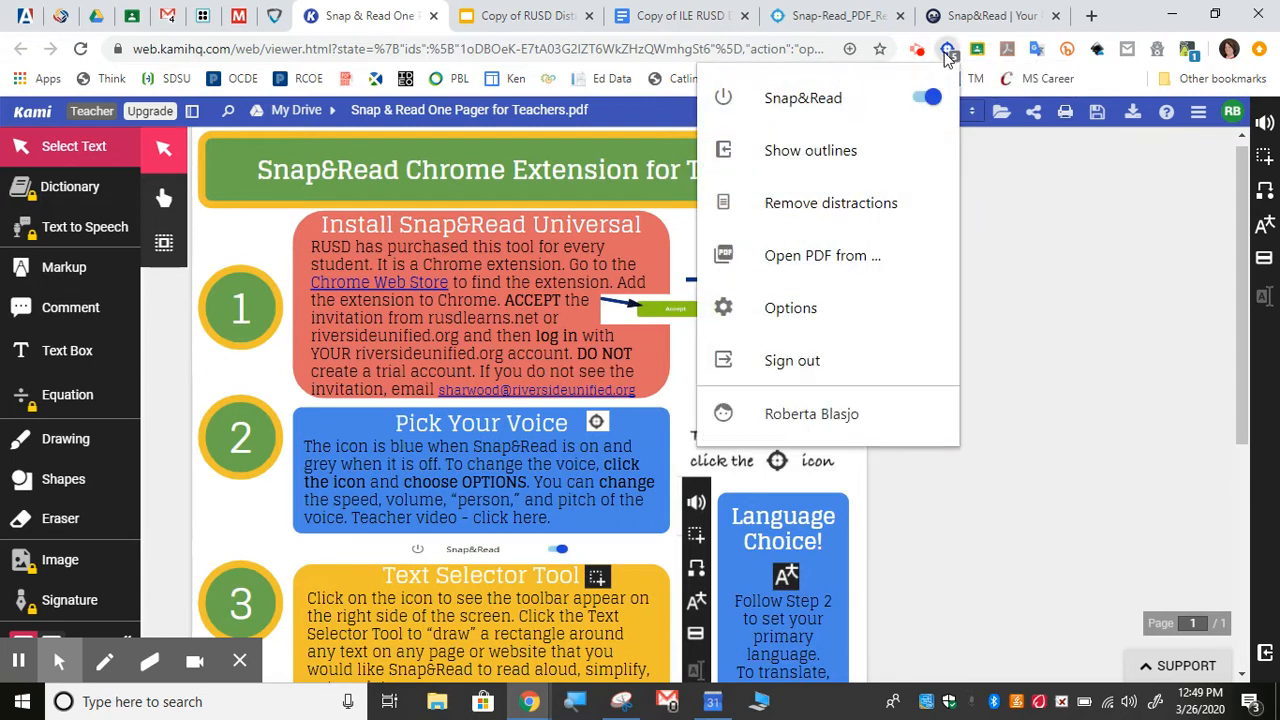
mouse_move(944, 76)
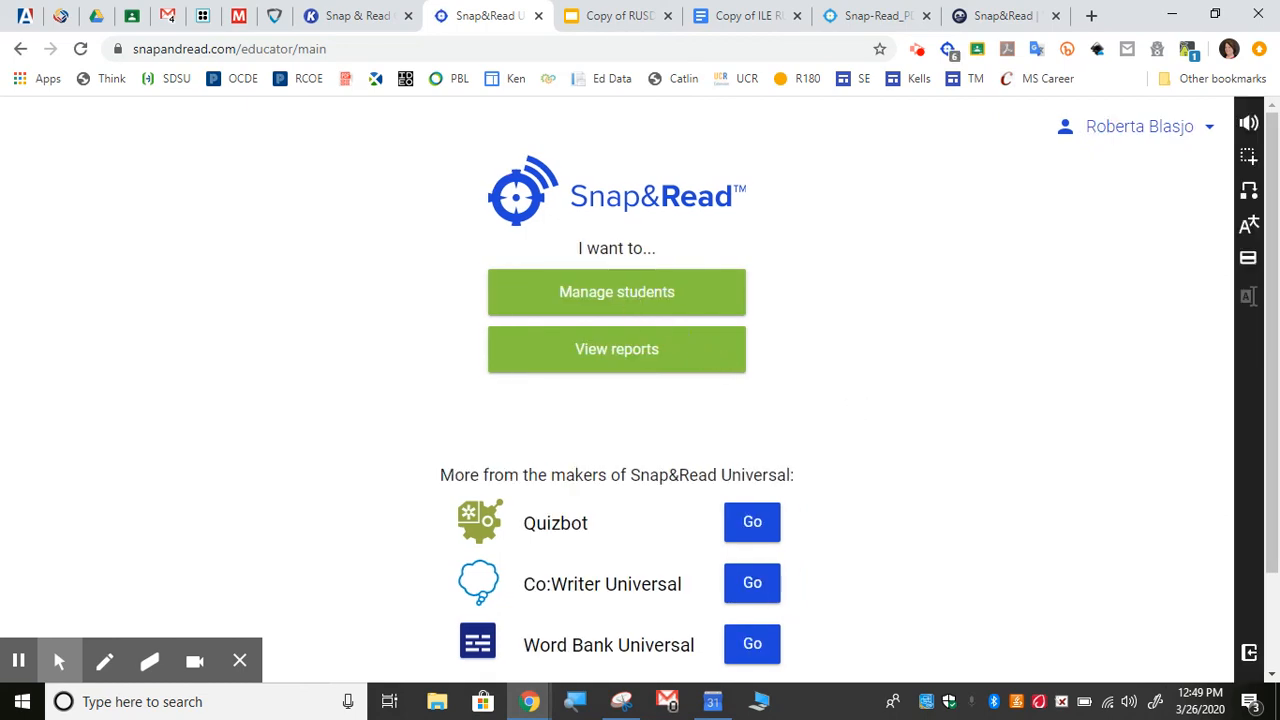
From Manage students, add students by importing Google Classroom and confirm with Proceed.
left_click(616, 292)
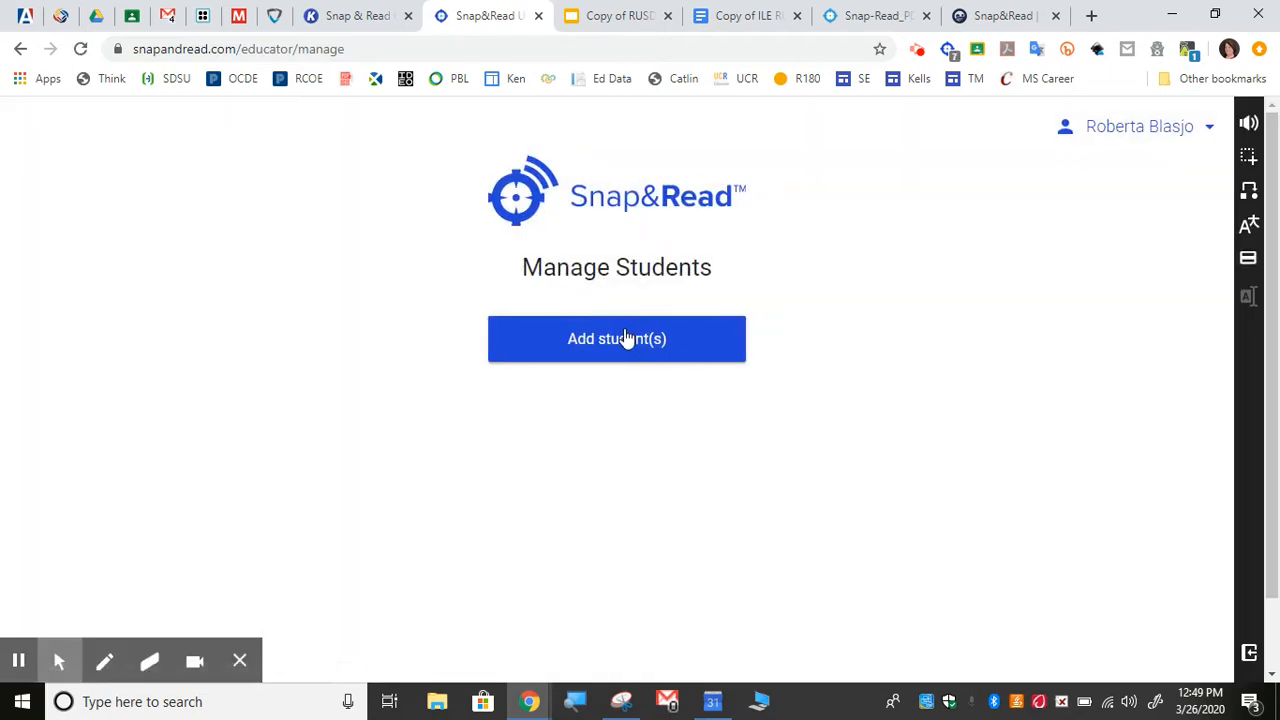
left_click(616, 338)
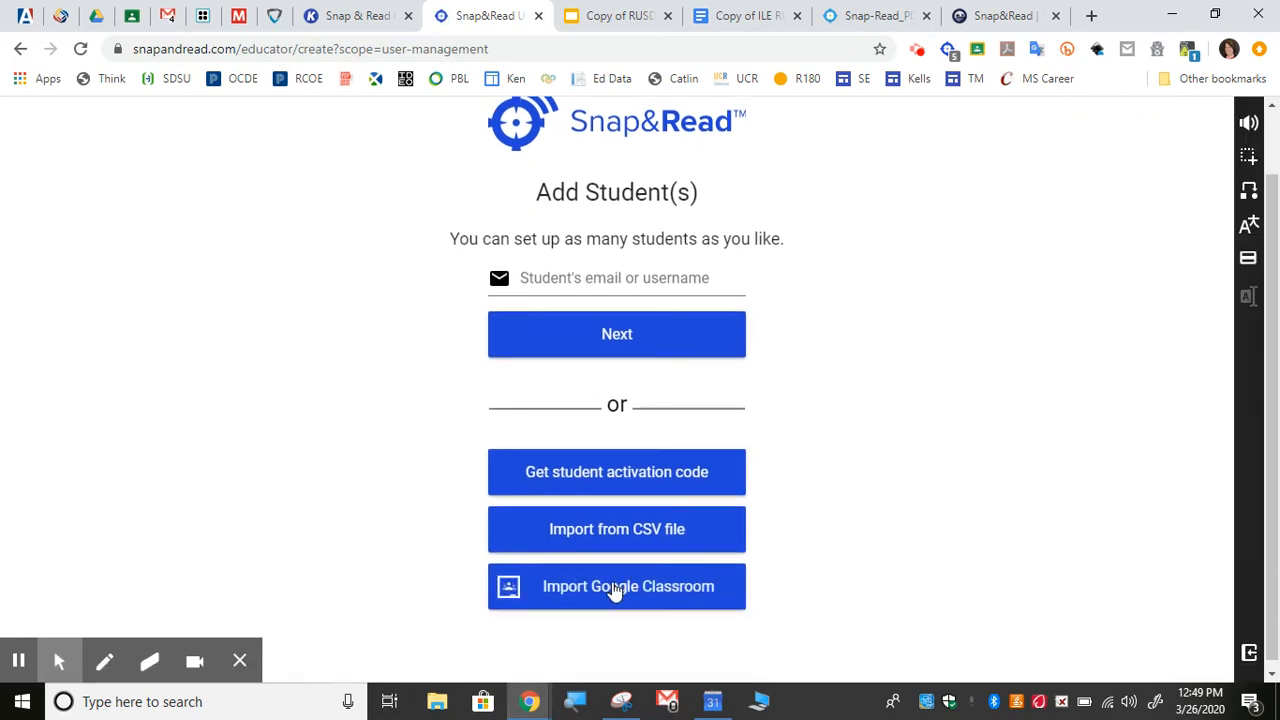
left_click(616, 586)
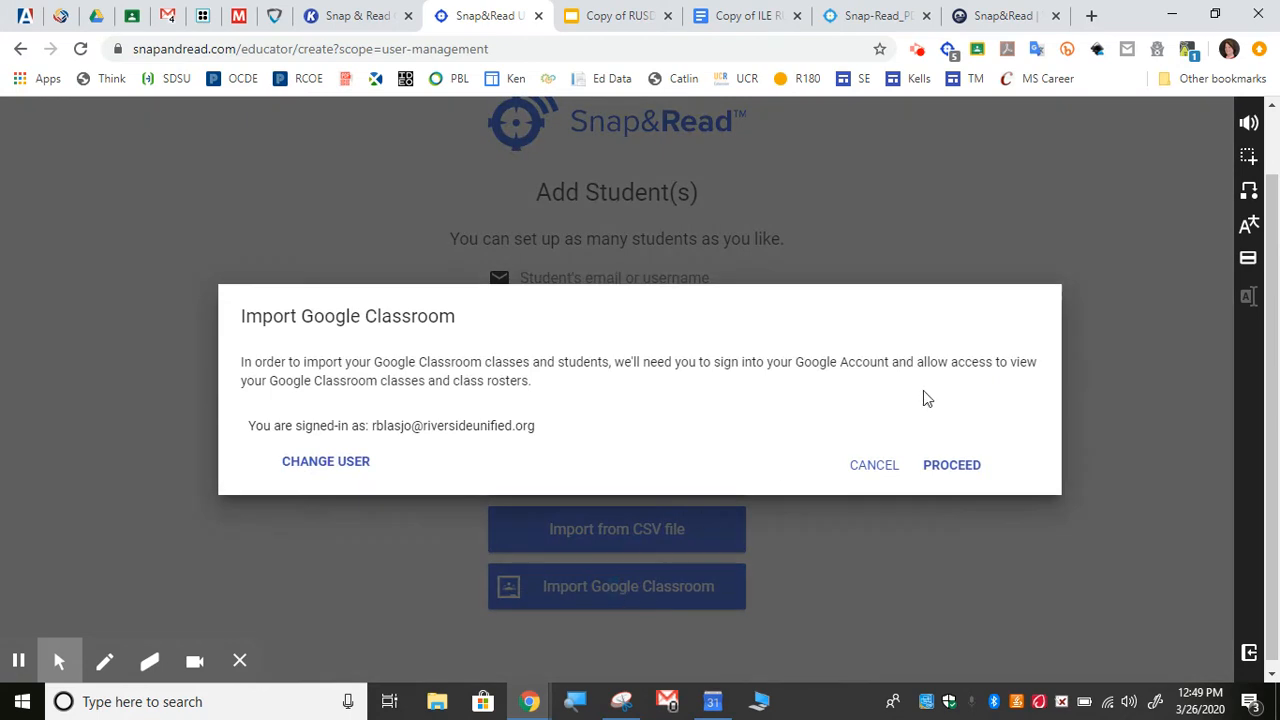
mouse_move(962, 436)
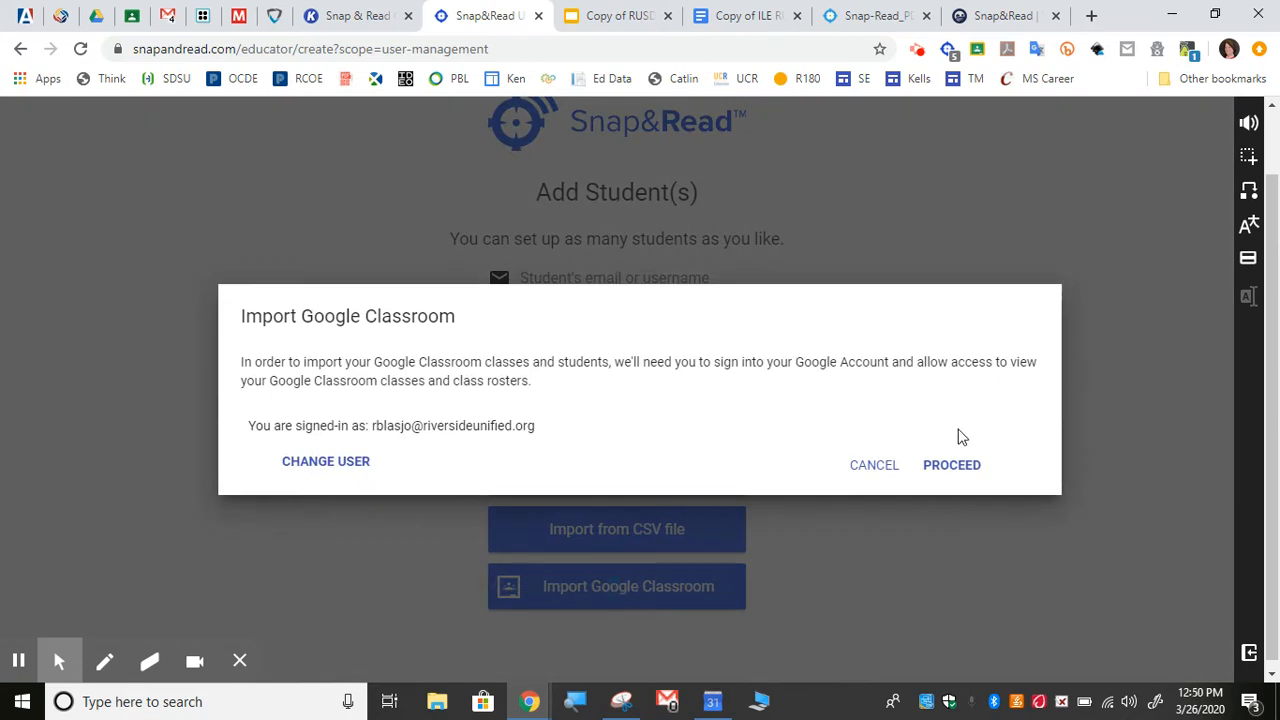
left_click(952, 464)
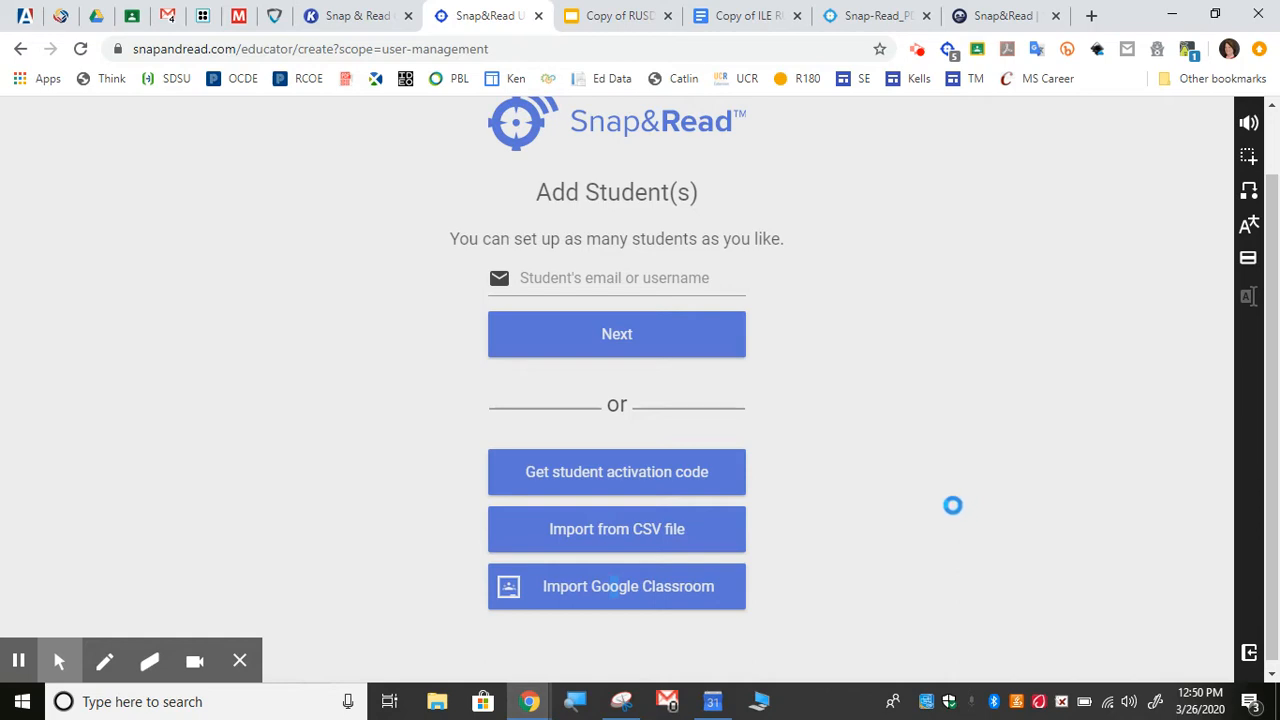
mouse_move(956, 500)
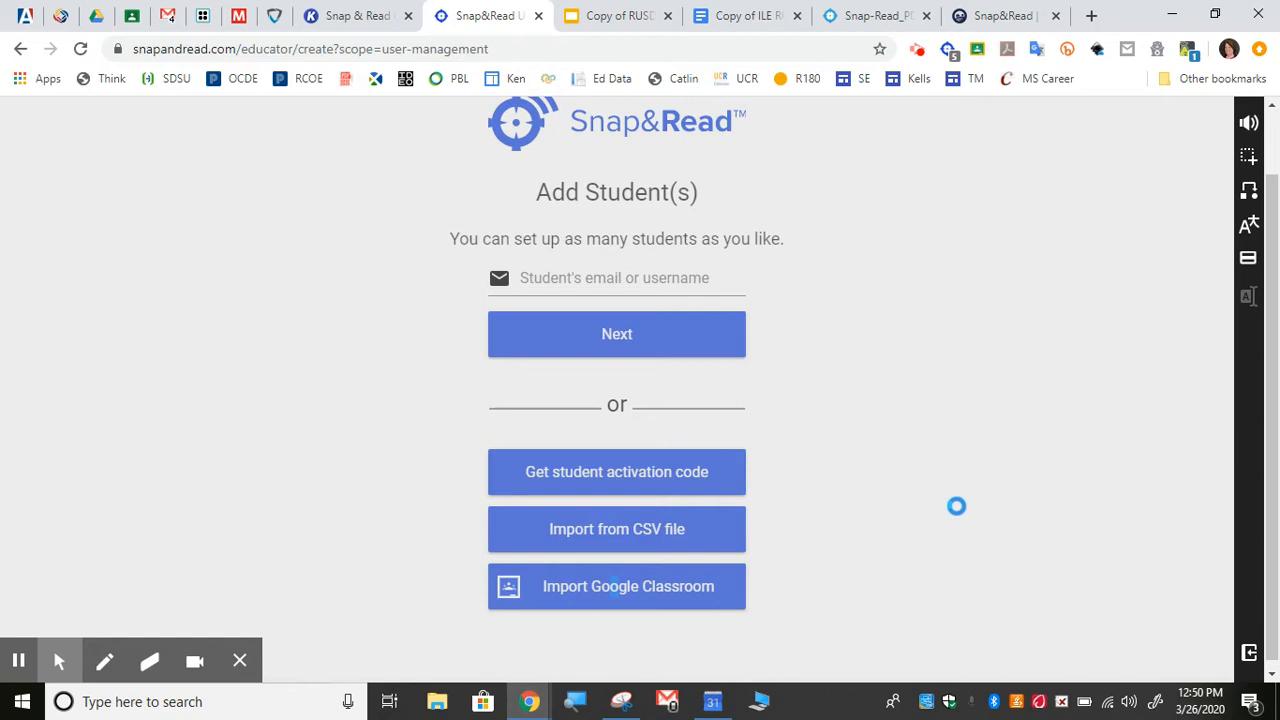
mouse_move(956, 512)
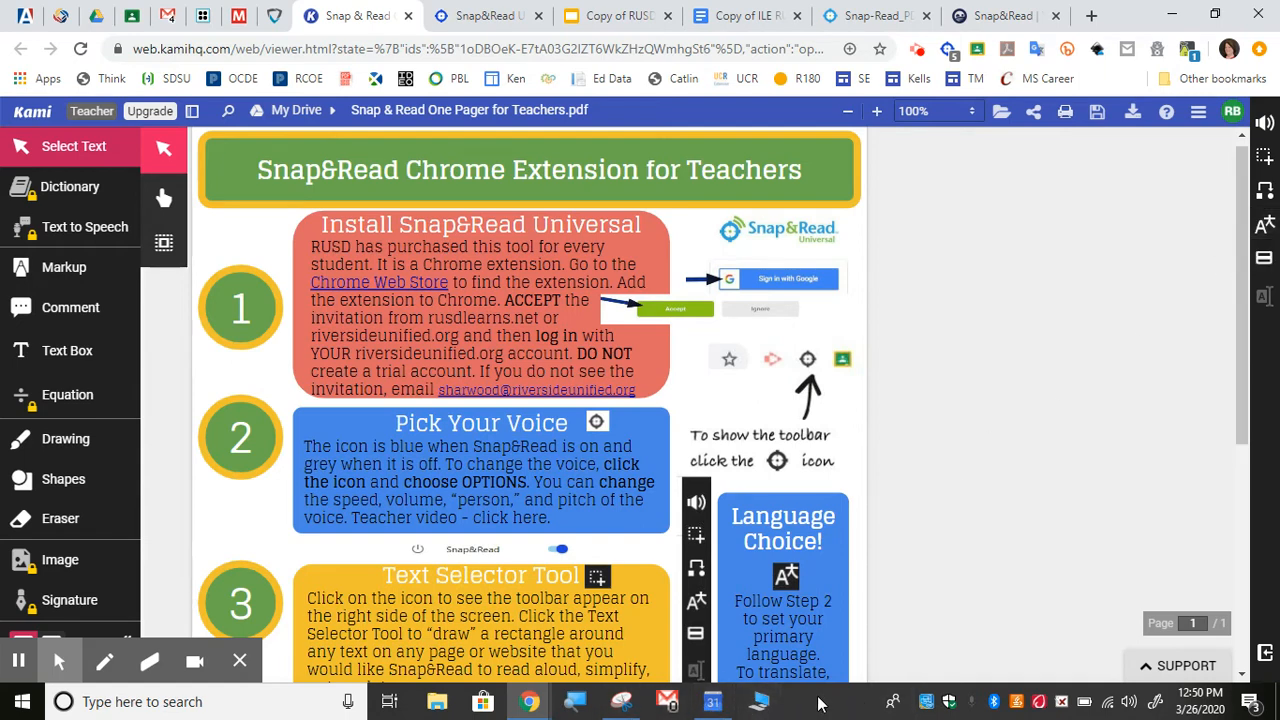
mouse_move(1040, 368)
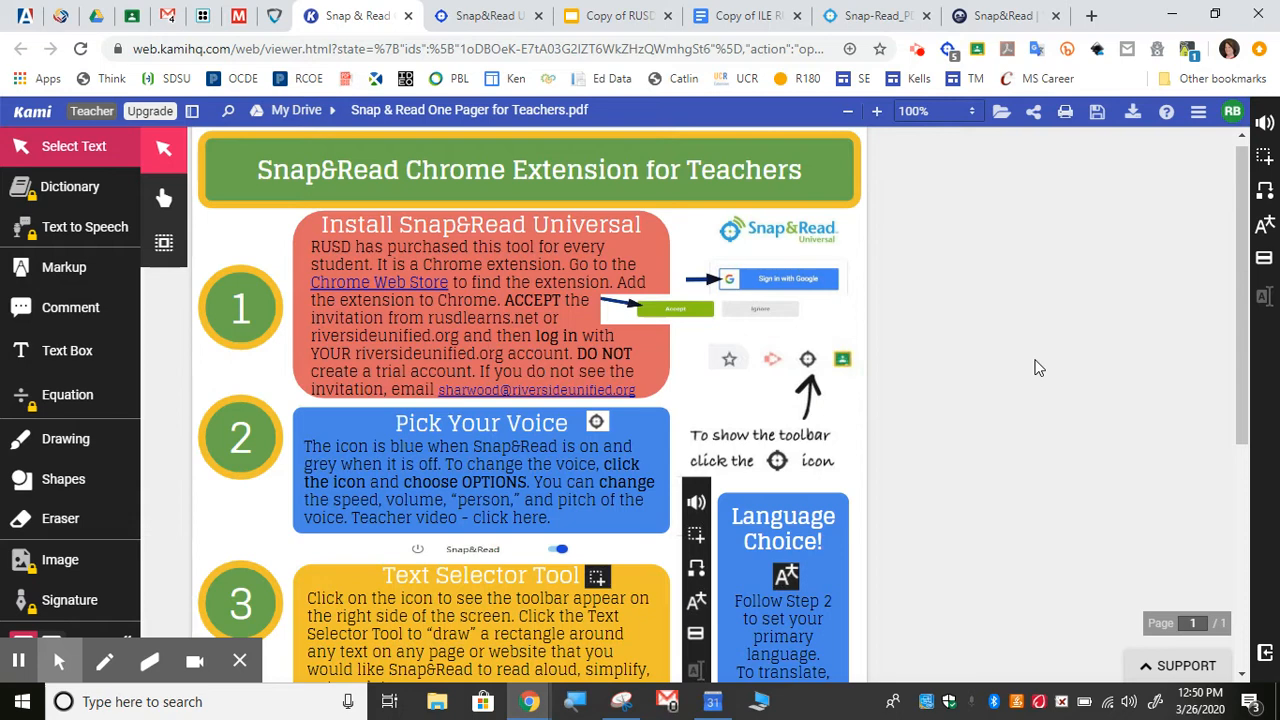
mouse_move(1176, 366)
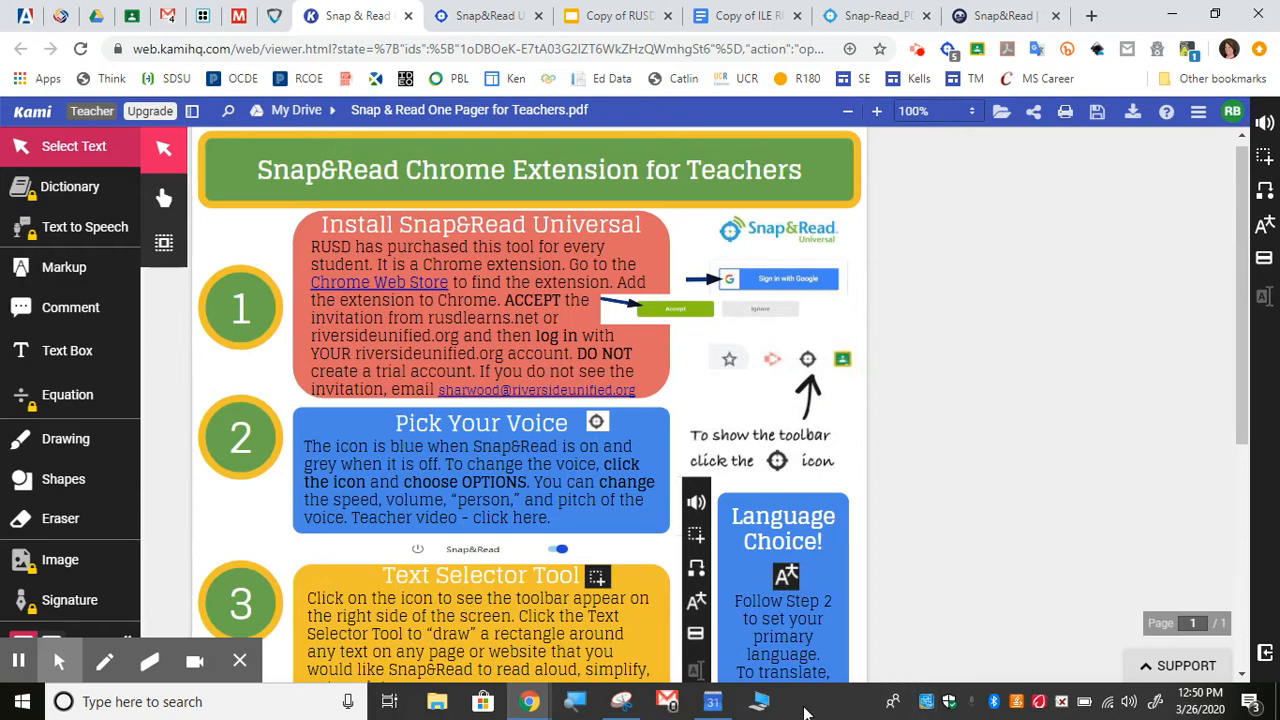
mouse_move(868, 688)
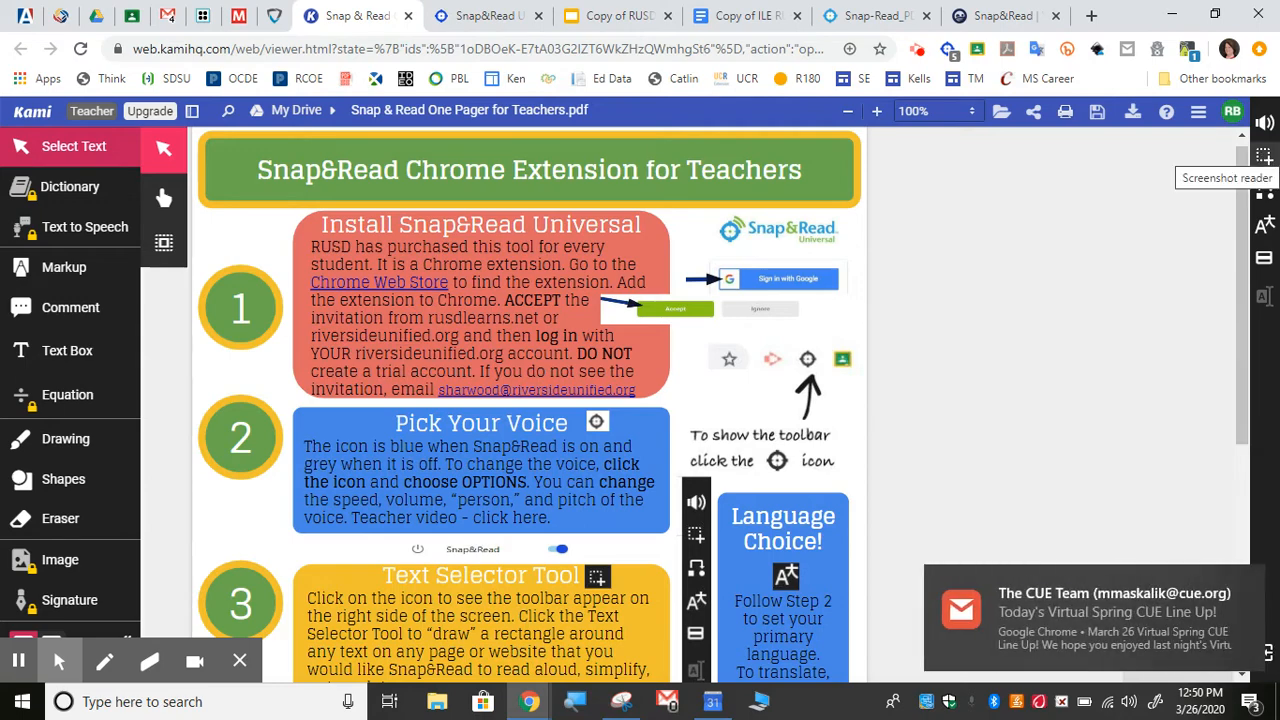
mouse_move(1248, 170)
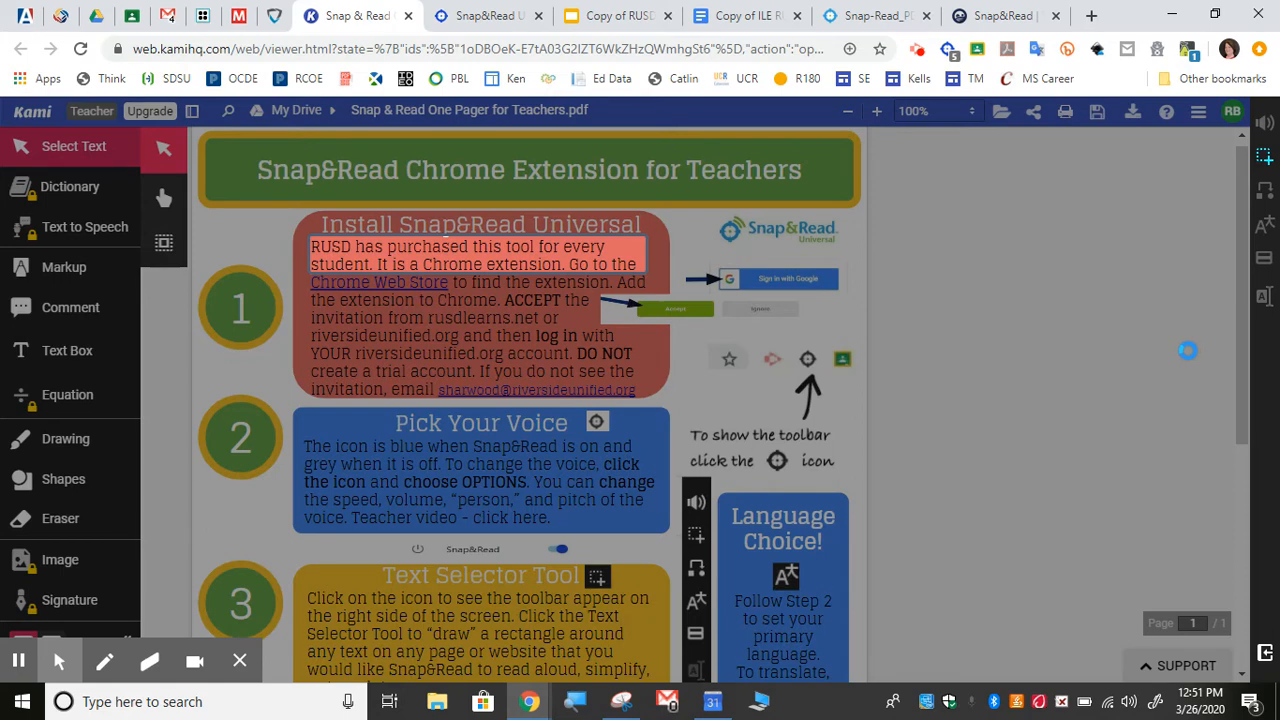
Have Snap&Read read the one-pager's Install Snap&Read Universal text aloud.
double_click(330, 246)
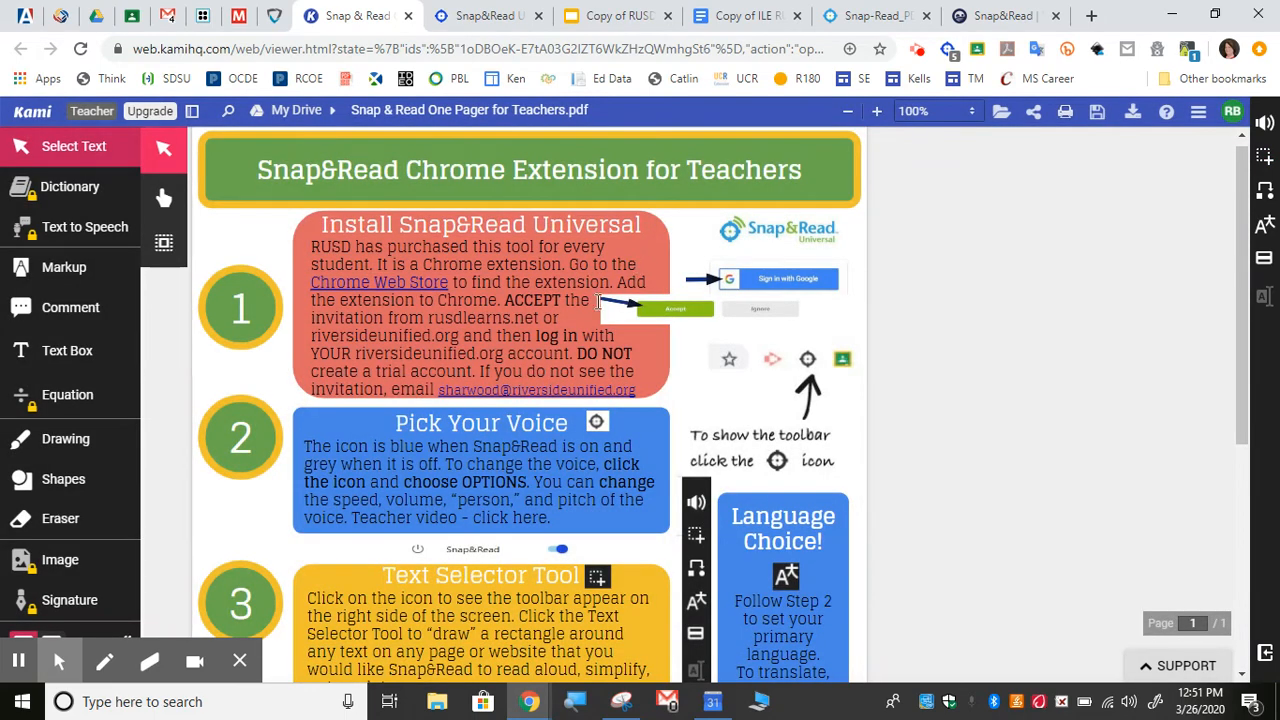
mouse_move(952, 40)
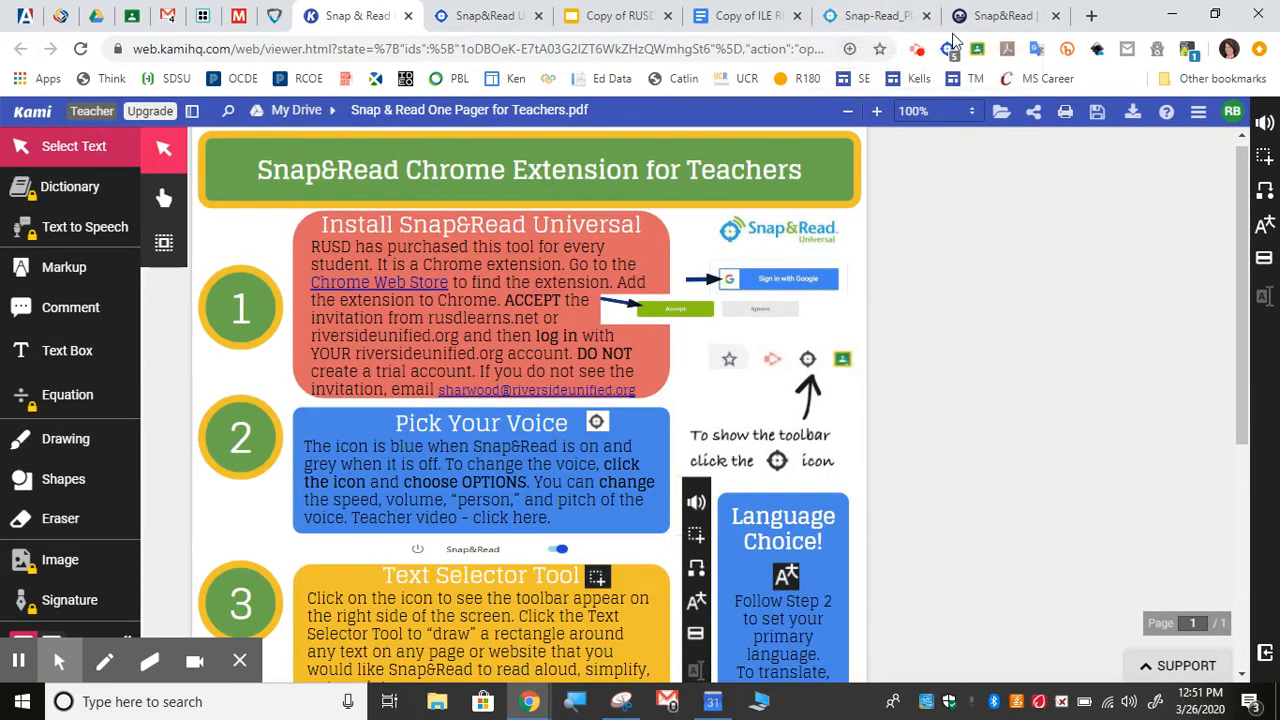
Bring up Snap&Read's options page with voice, simplify-words and Translate-into-German settings.
left_click(948, 48)
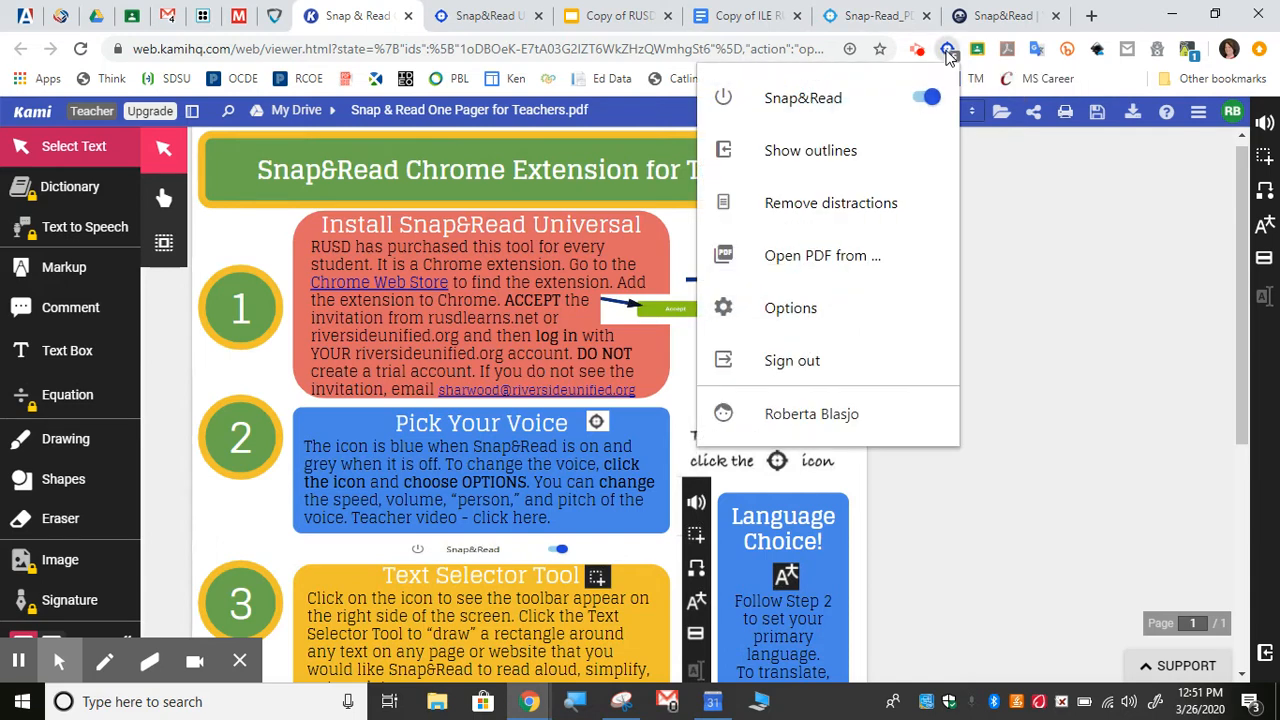
mouse_move(780, 292)
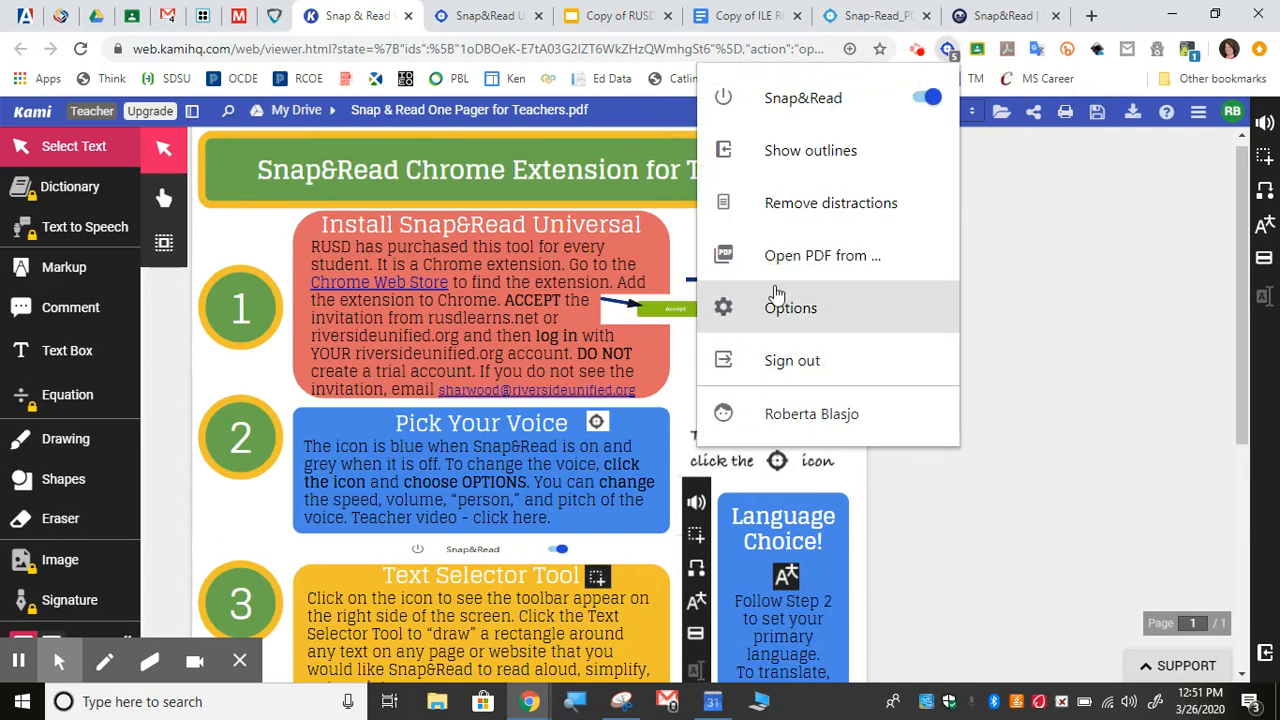
left_click(790, 308)
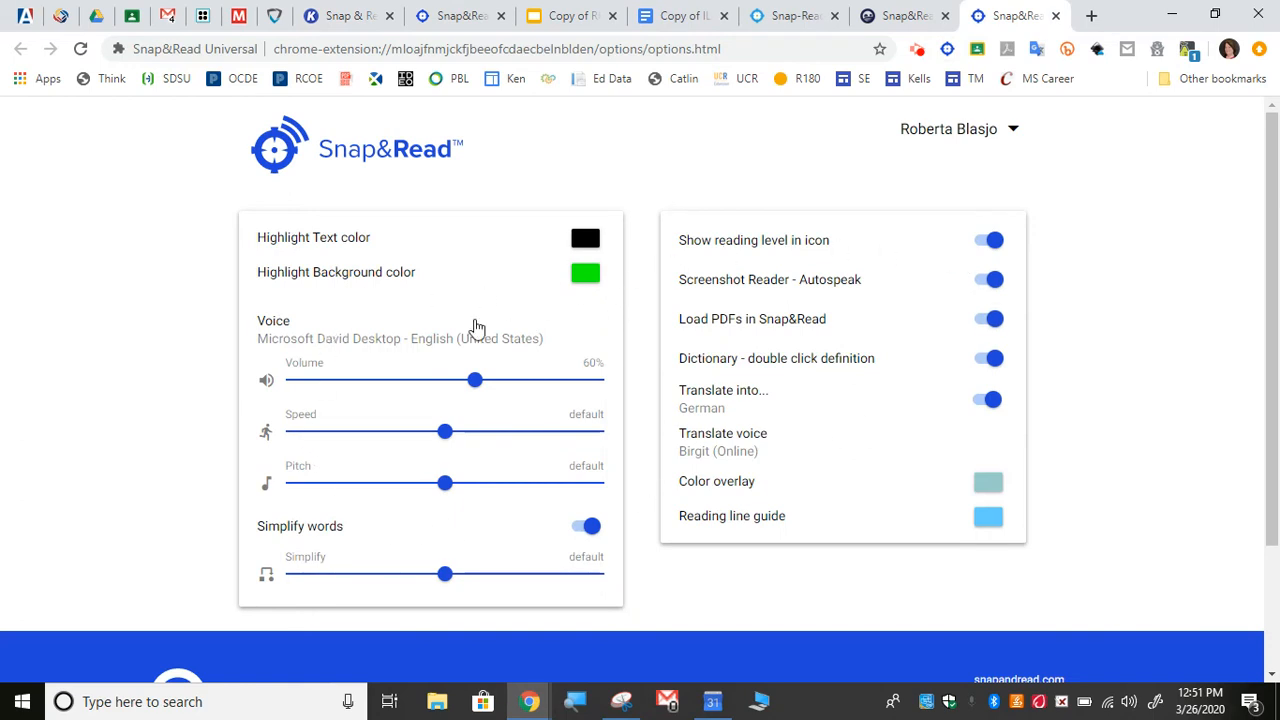
mouse_move(416, 344)
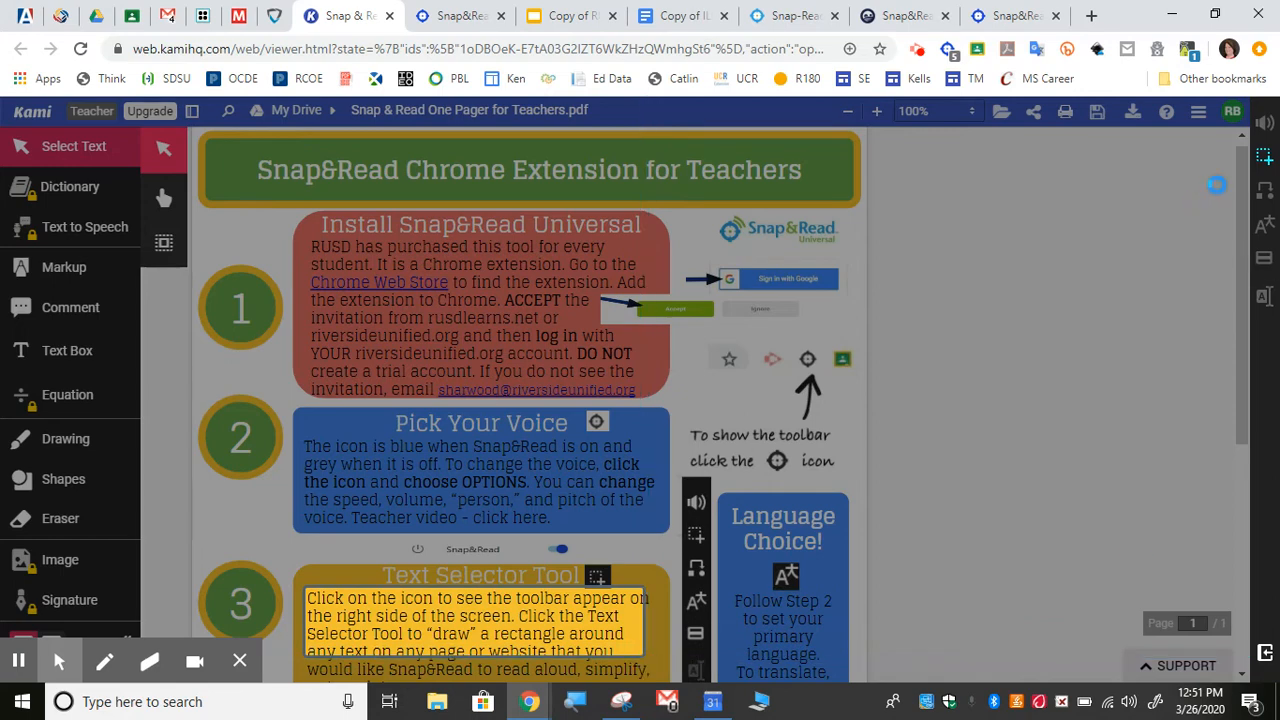
double_click(324, 598)
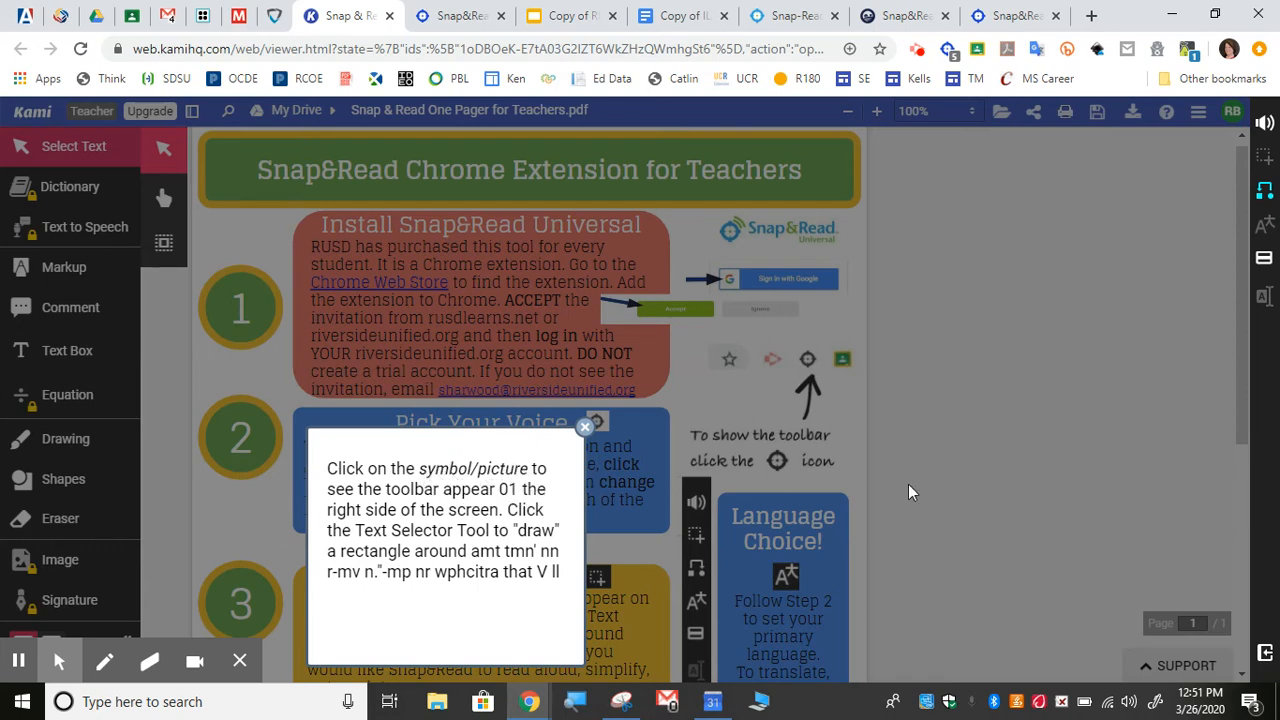
mouse_move(1264, 122)
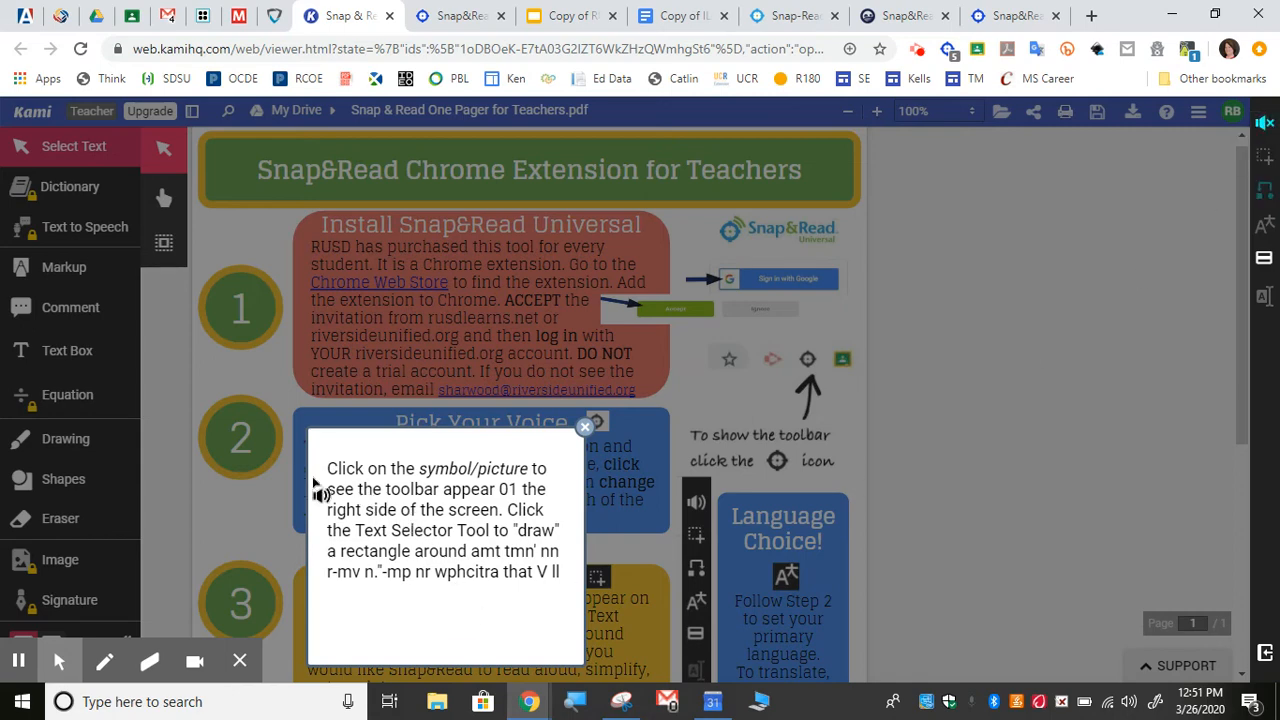
double_click(378, 468)
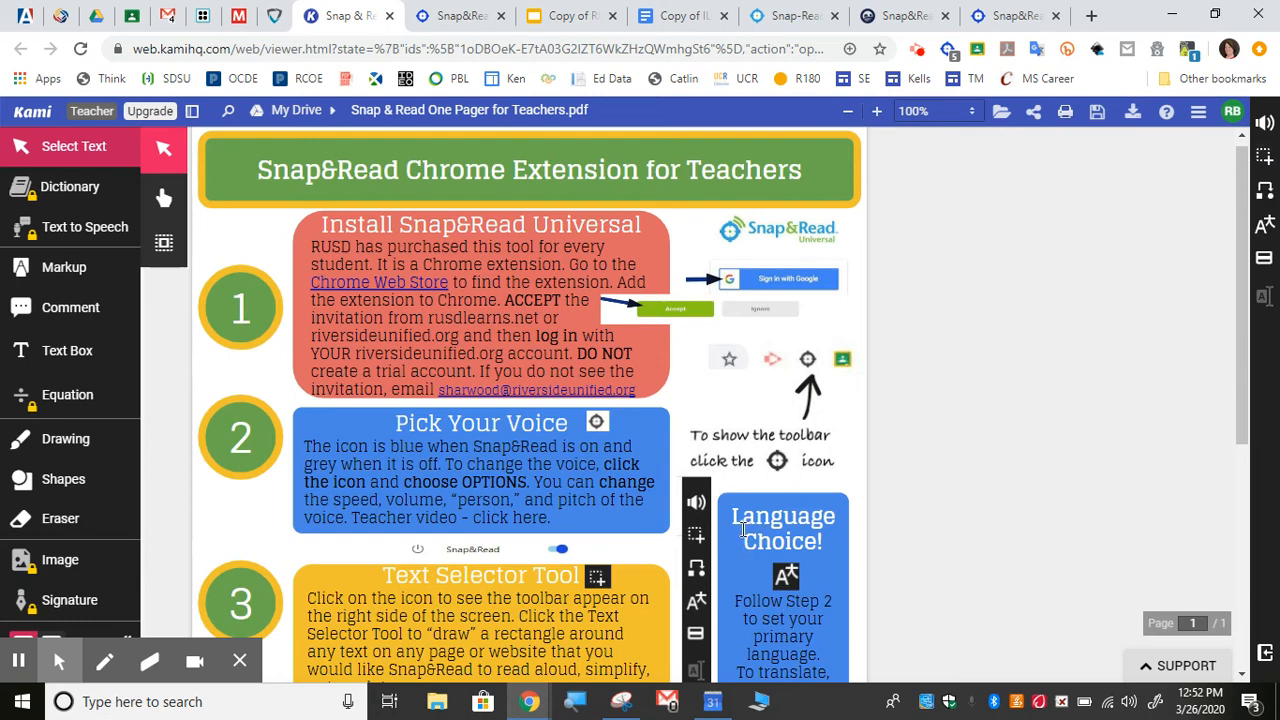
mouse_move(744, 528)
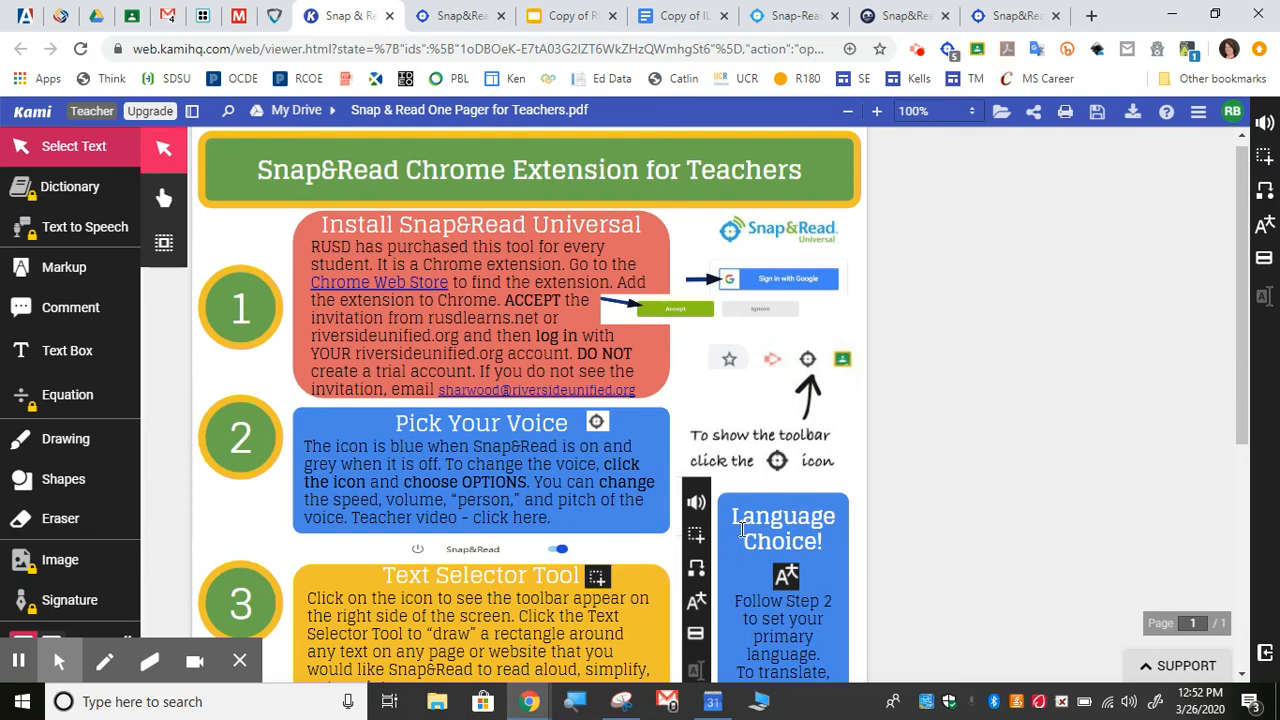
mouse_move(732, 538)
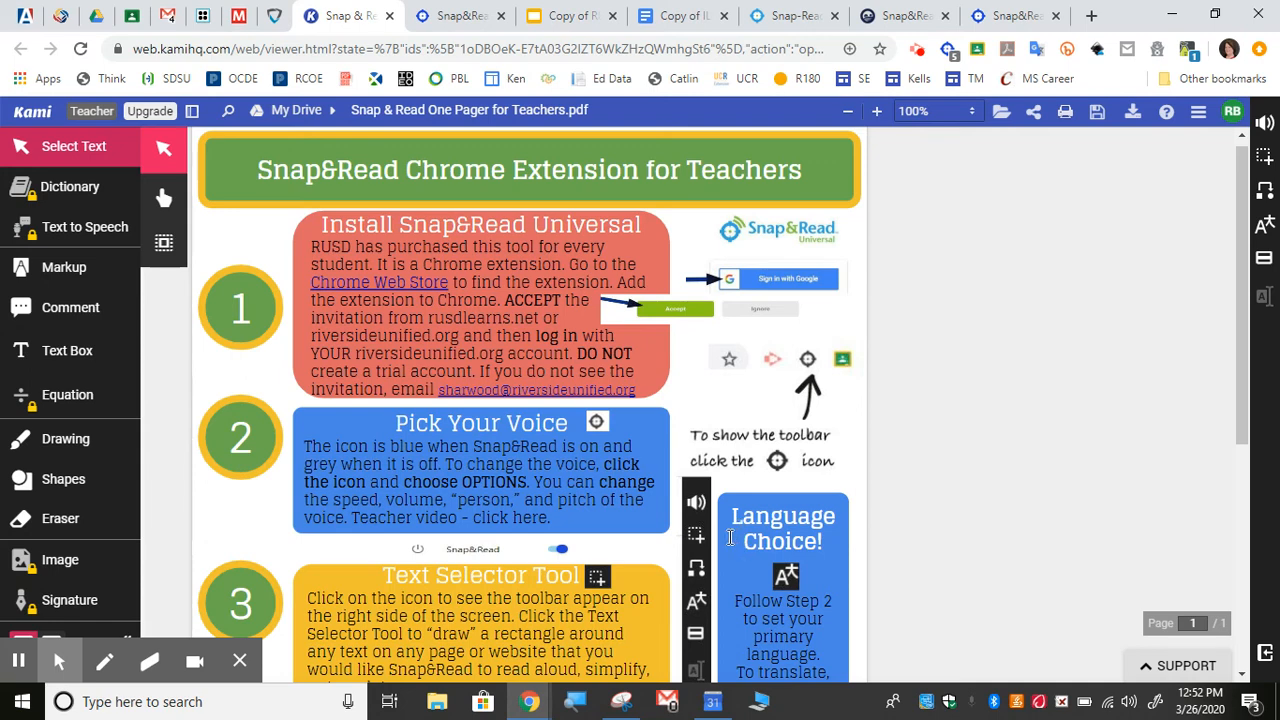
mouse_move(1028, 132)
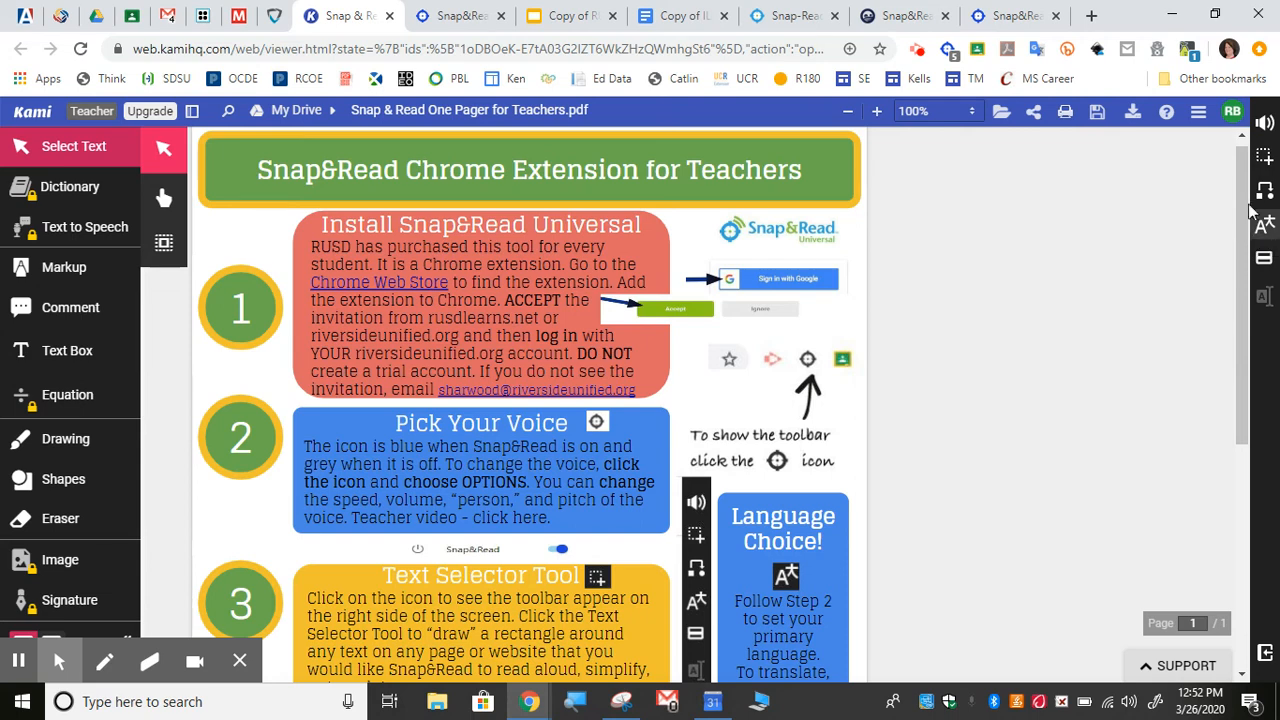
mouse_move(1258, 228)
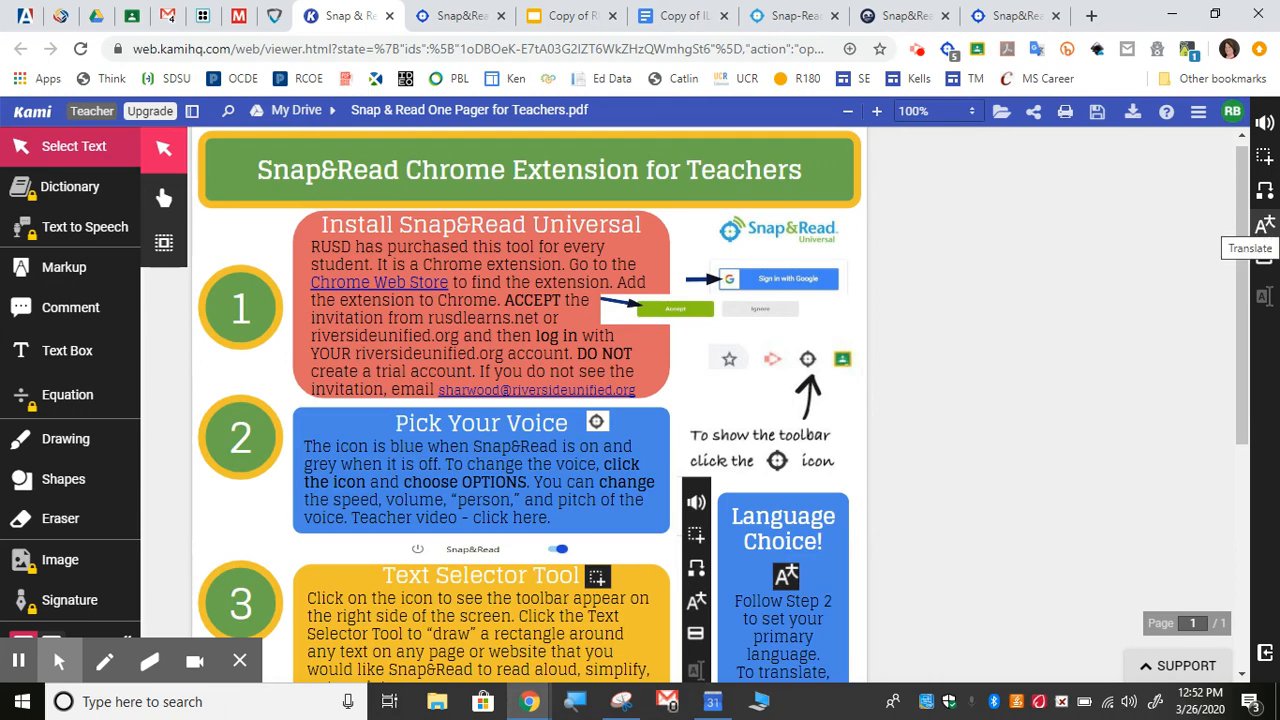
Scroll the one-pager down to the Text Read Aloud and Make Text Easier to Read sections.
scroll("down", 3)
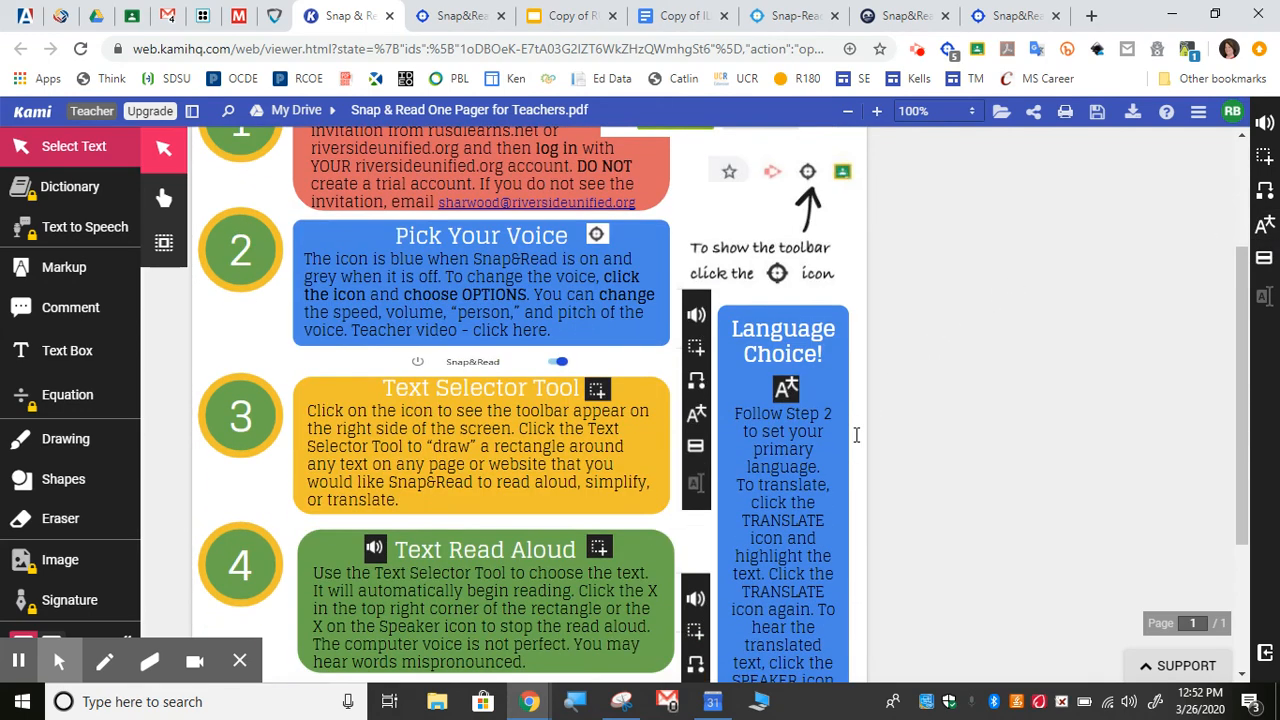
scroll("down", 3)
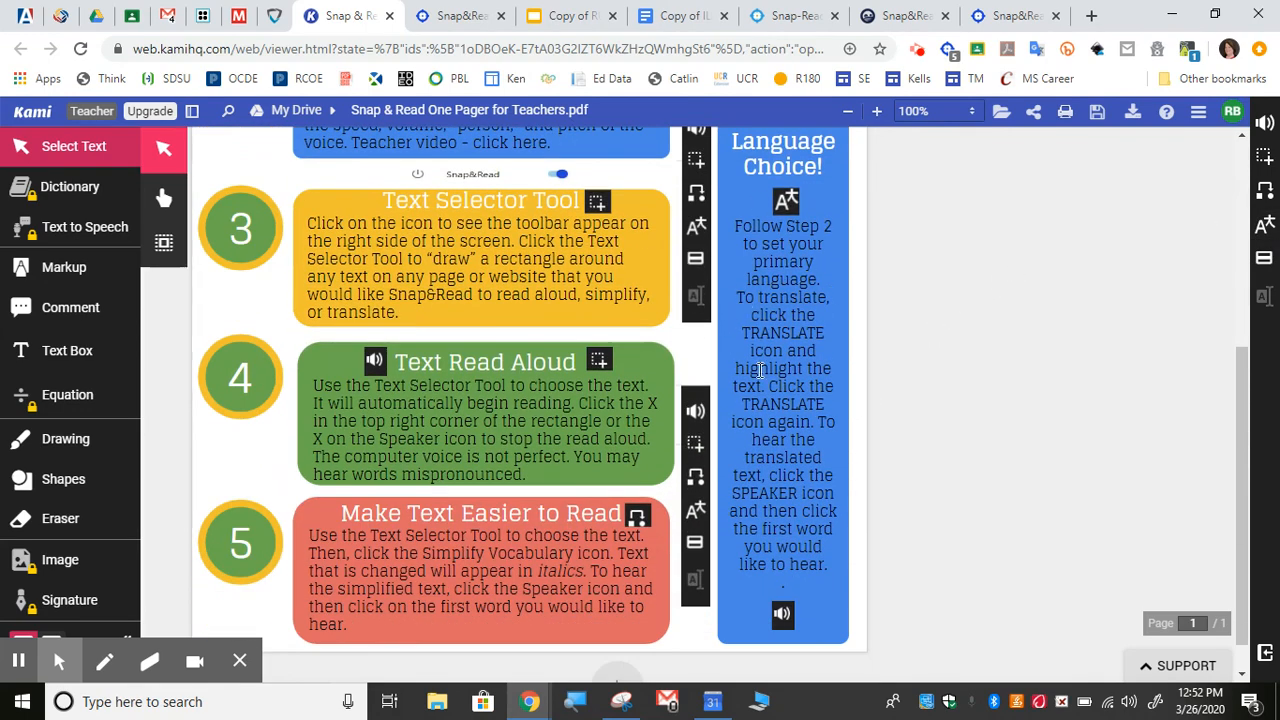
mouse_move(816, 316)
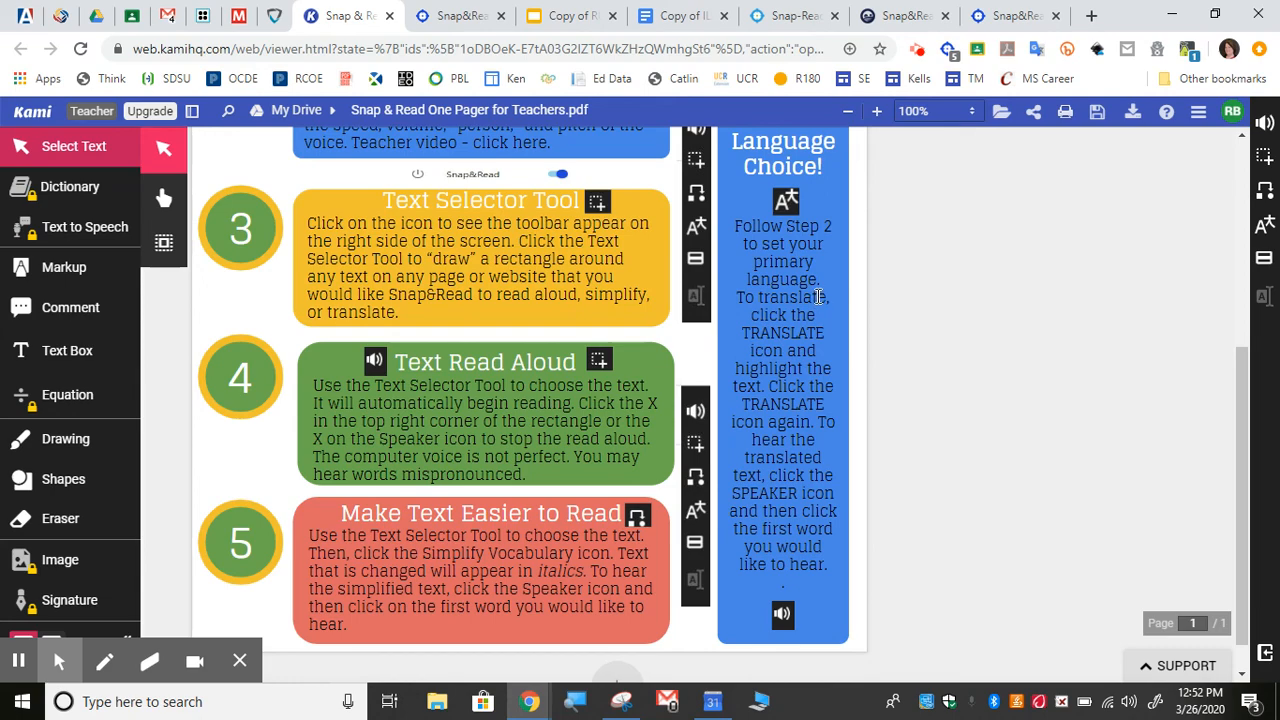
mouse_move(818, 296)
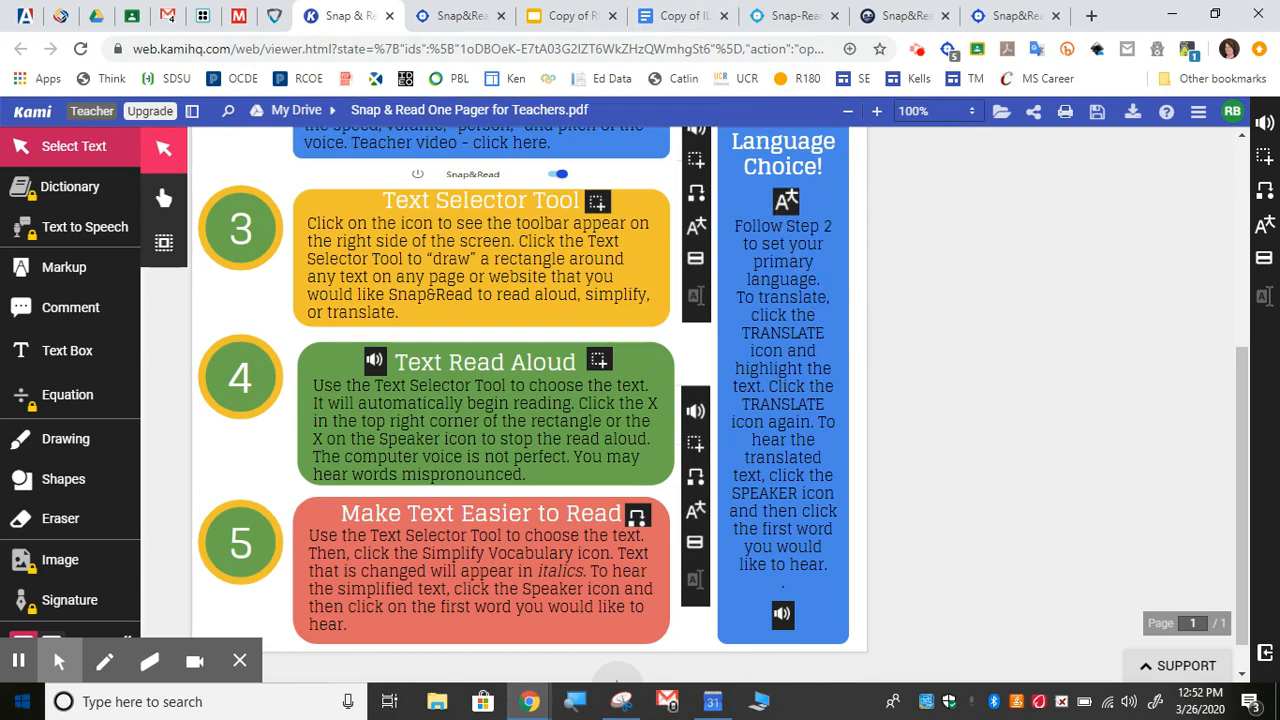